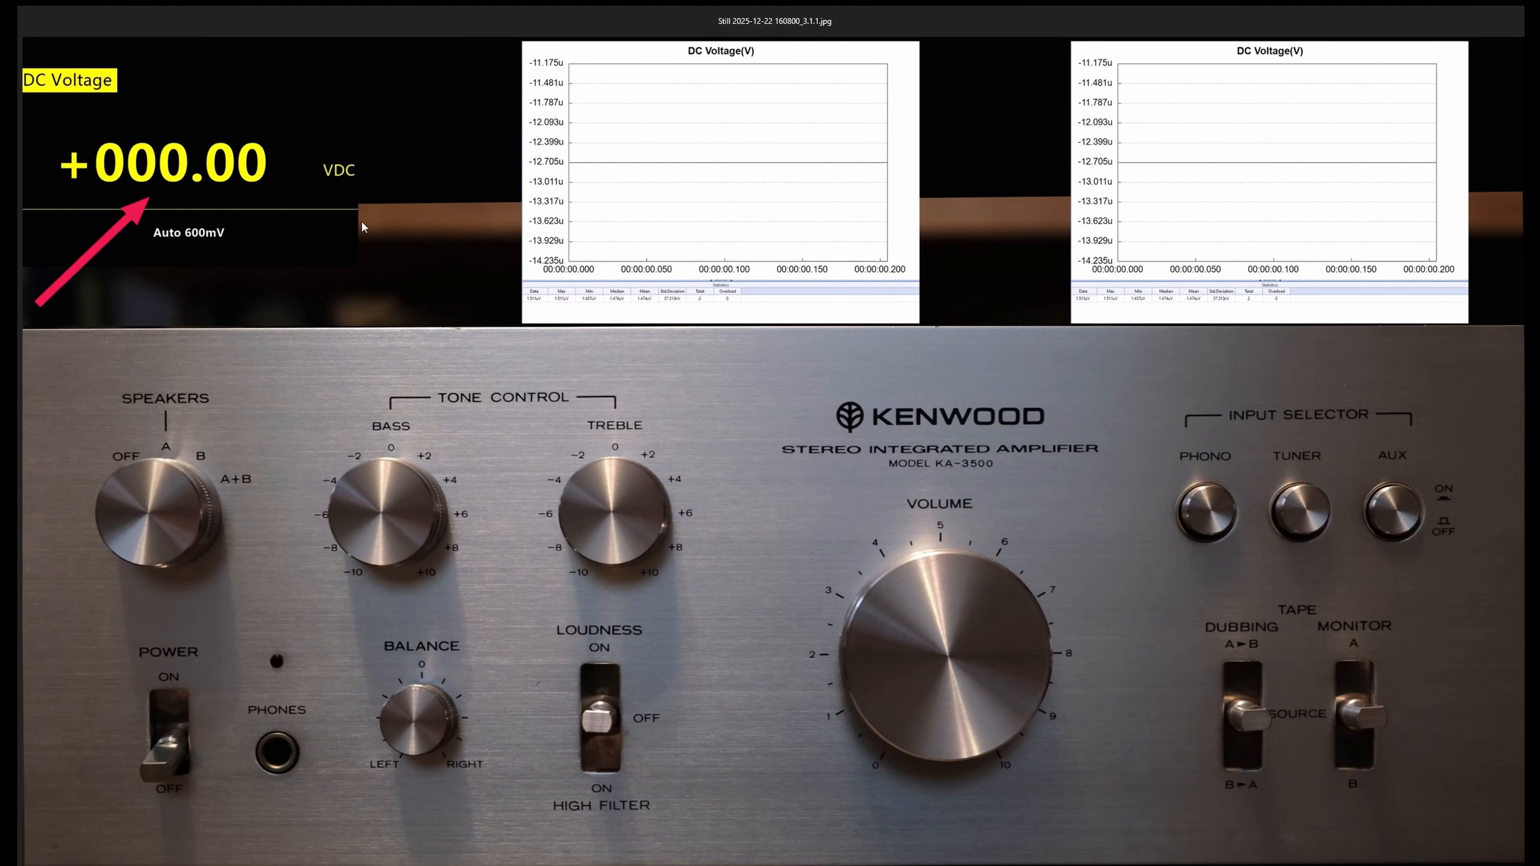
mouse_move(363, 288)
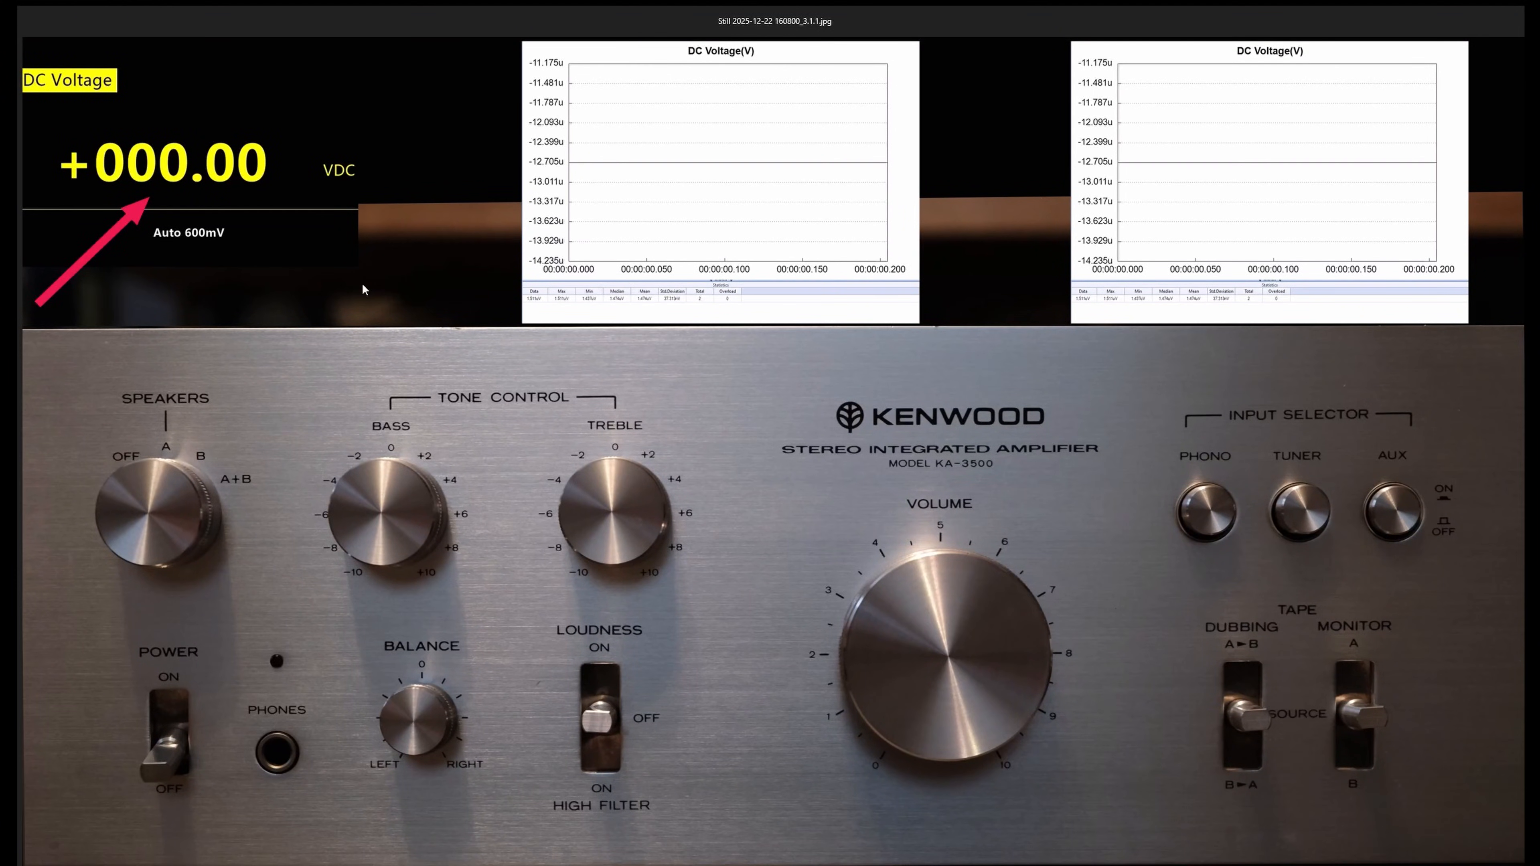
mouse_move(320, 301)
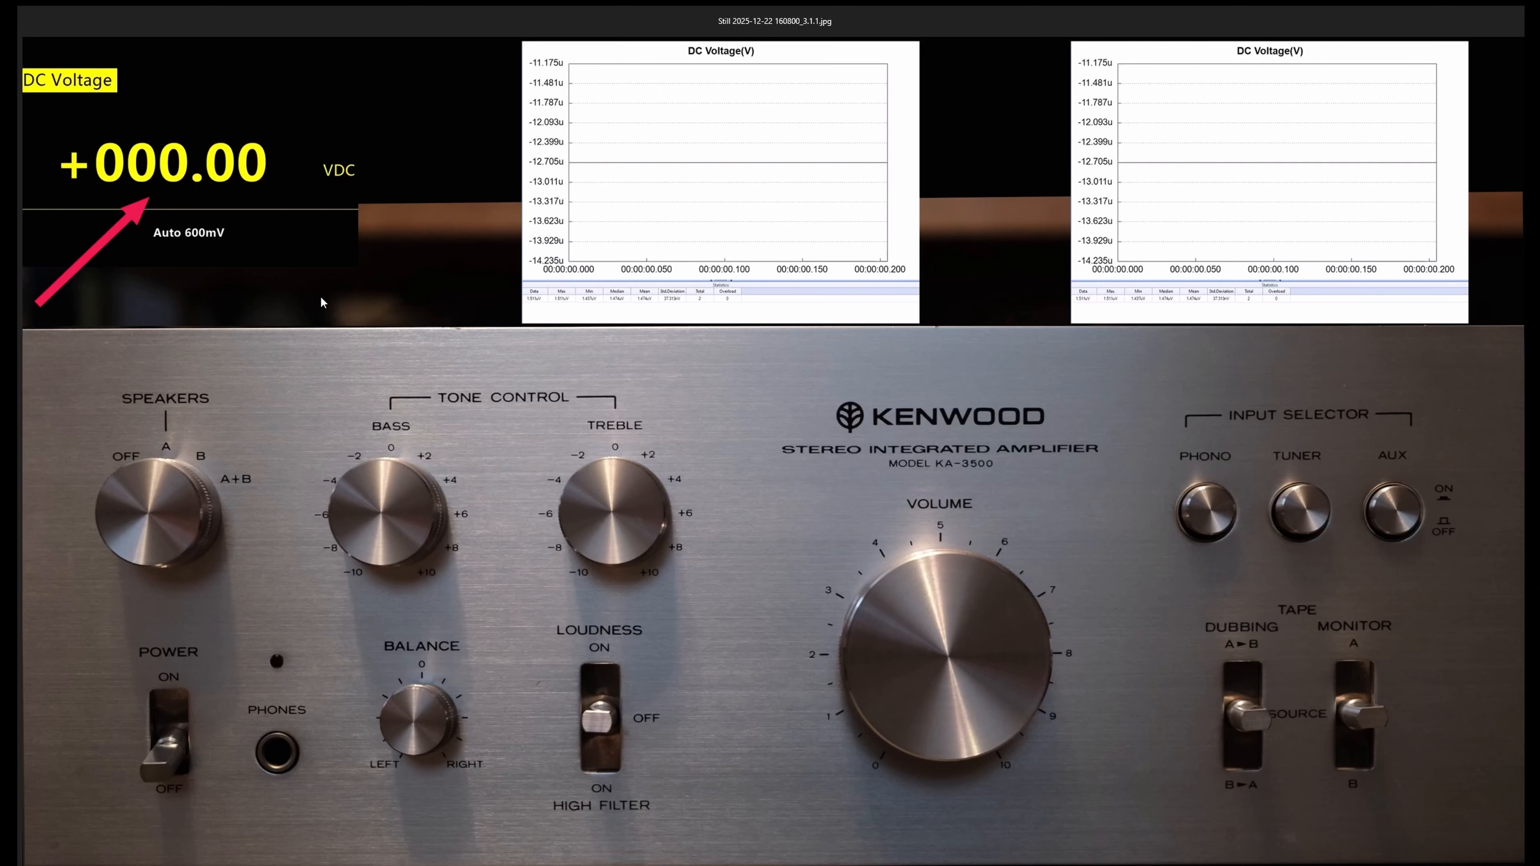
mouse_move(749, 173)
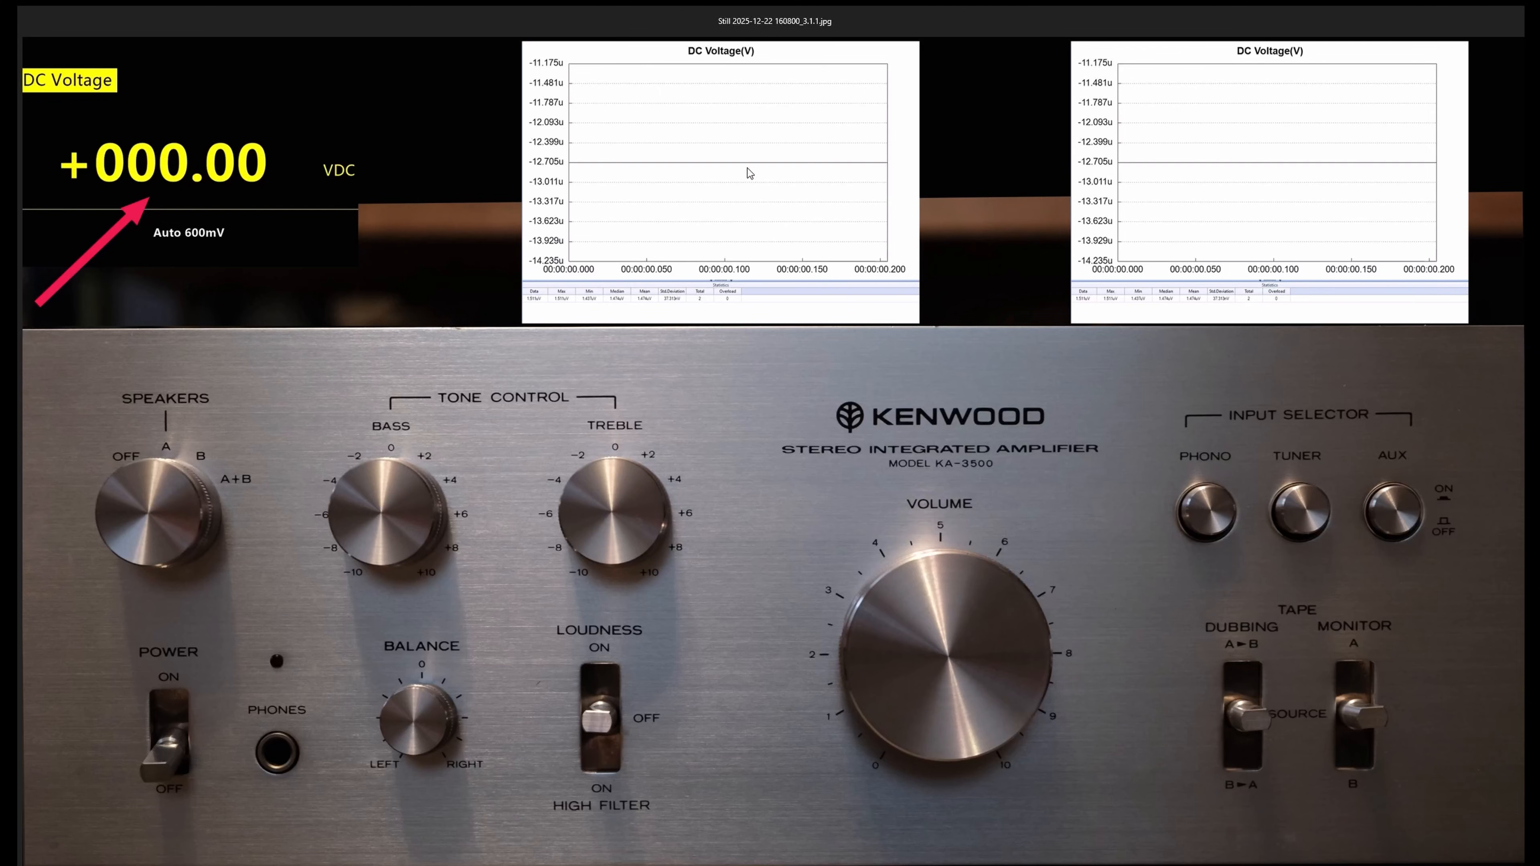
mouse_move(1281, 171)
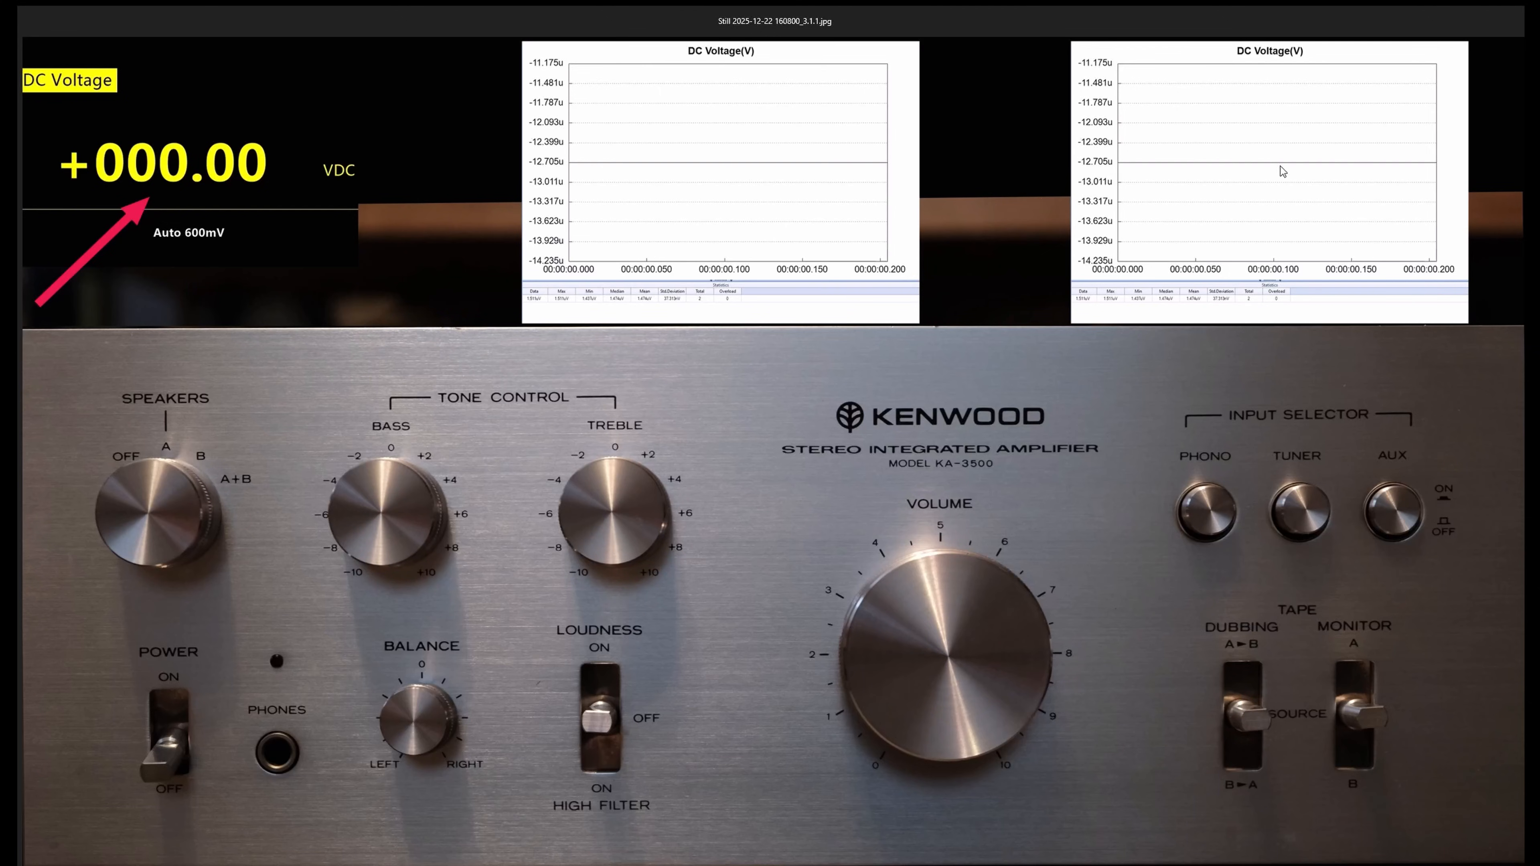
mouse_move(376, 275)
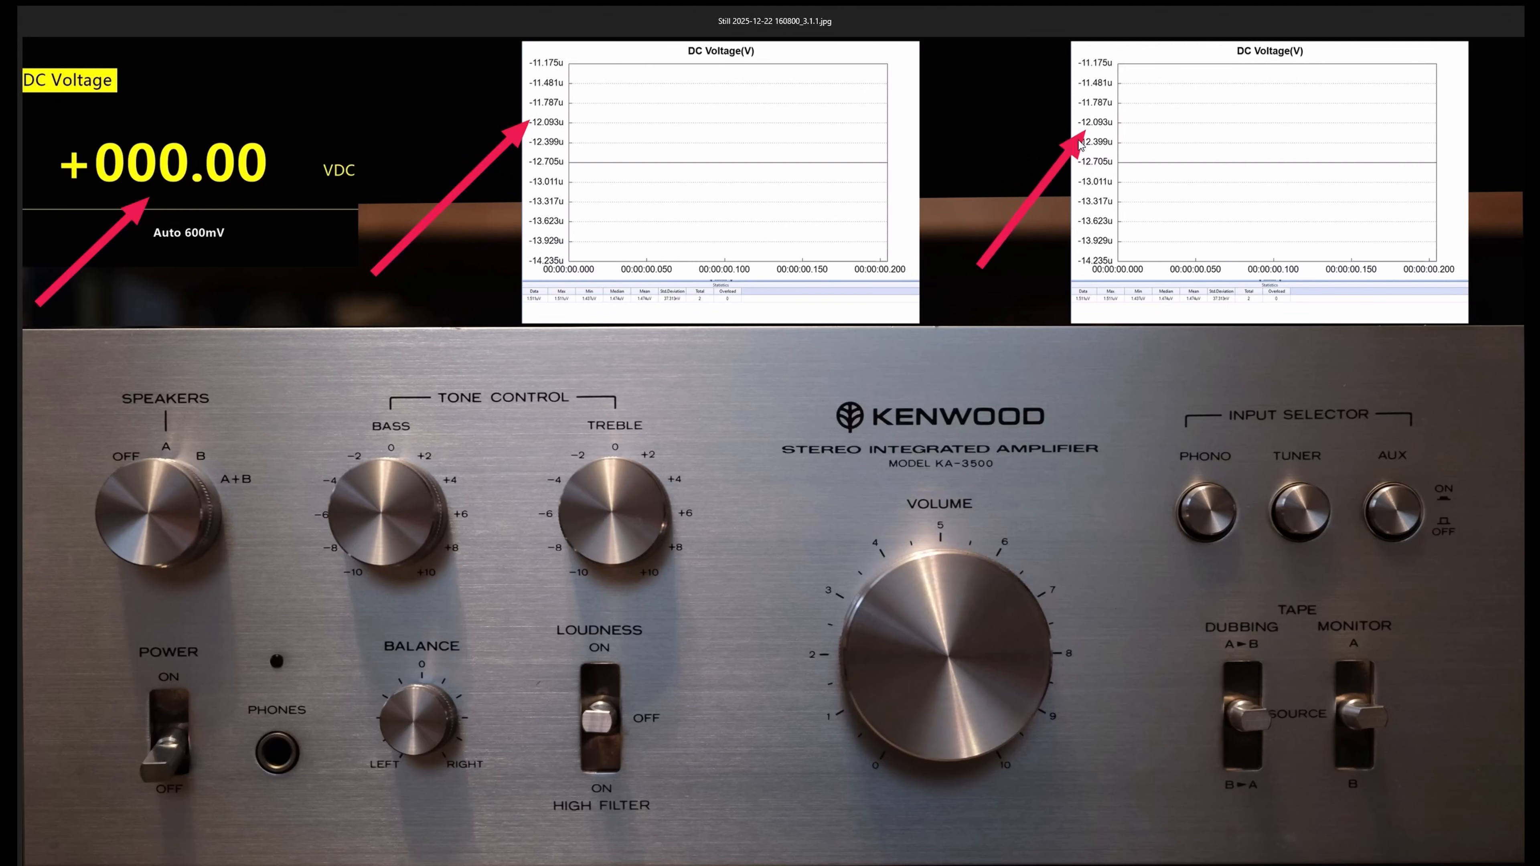
mouse_move(511, 199)
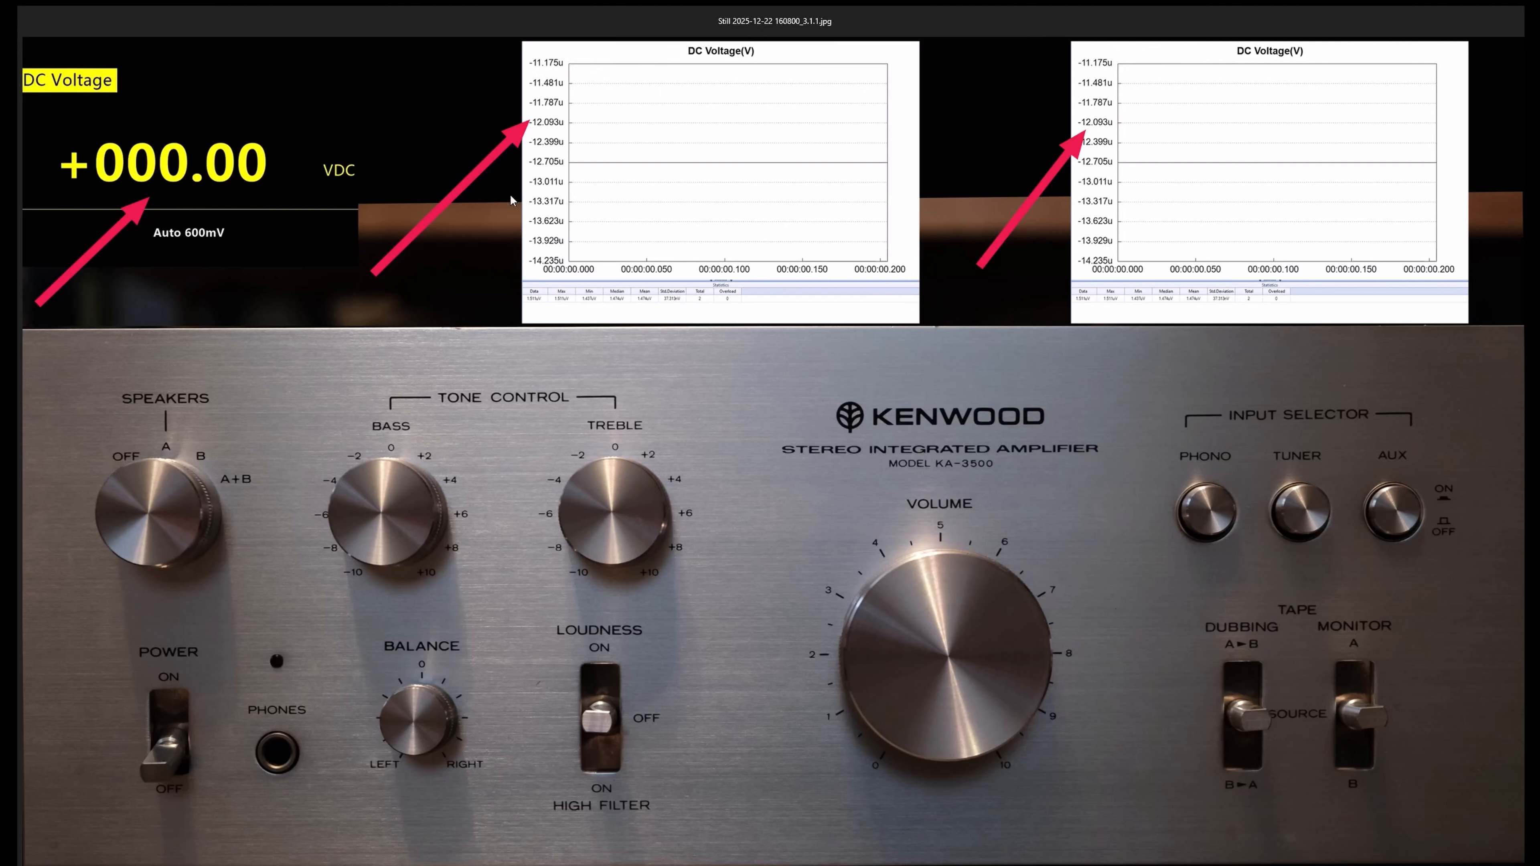
mouse_move(530, 282)
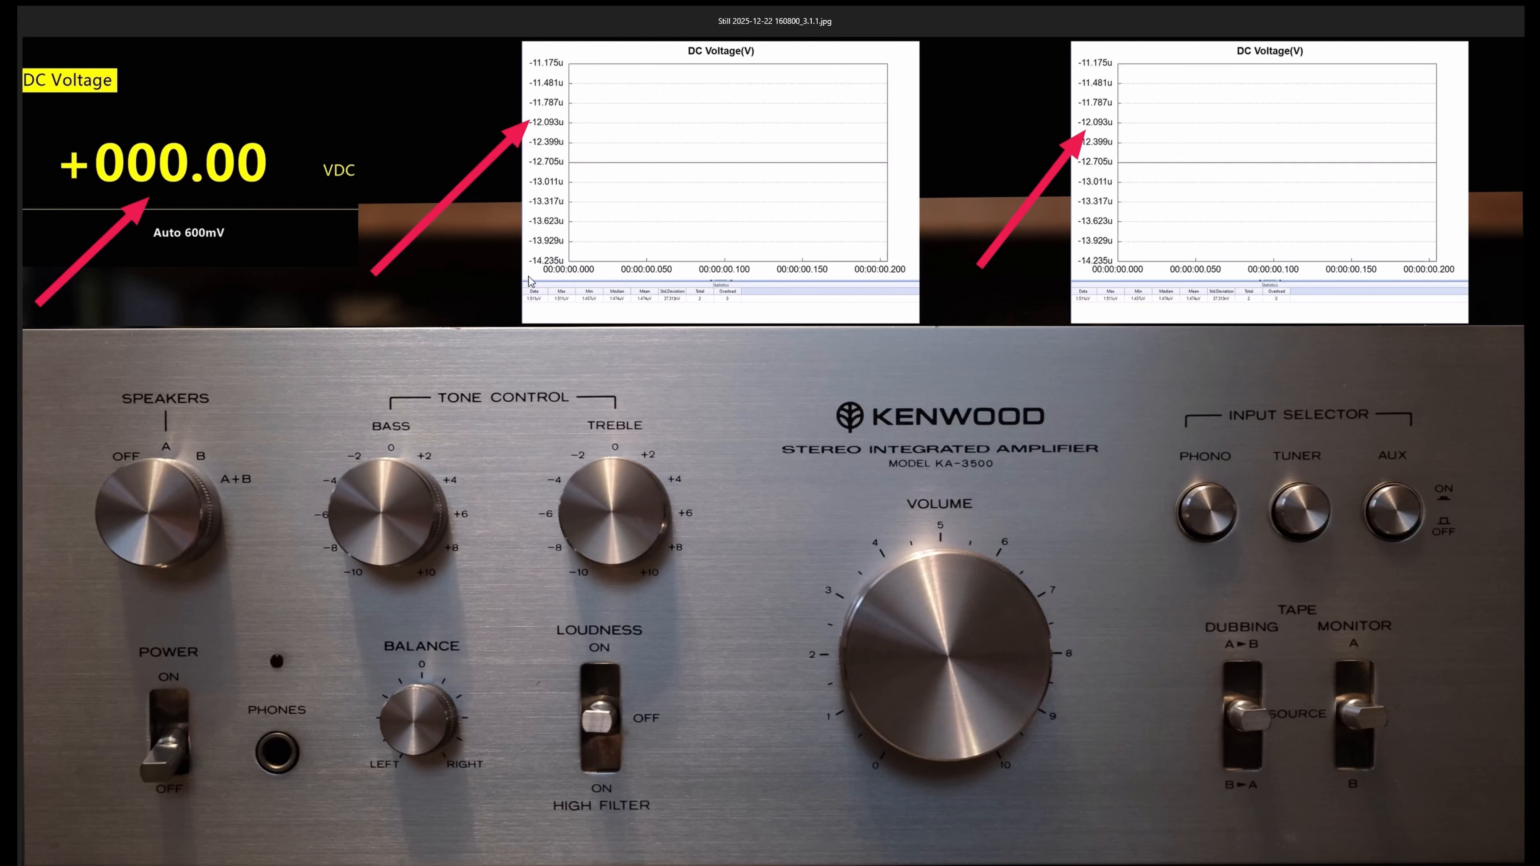
mouse_move(341, 300)
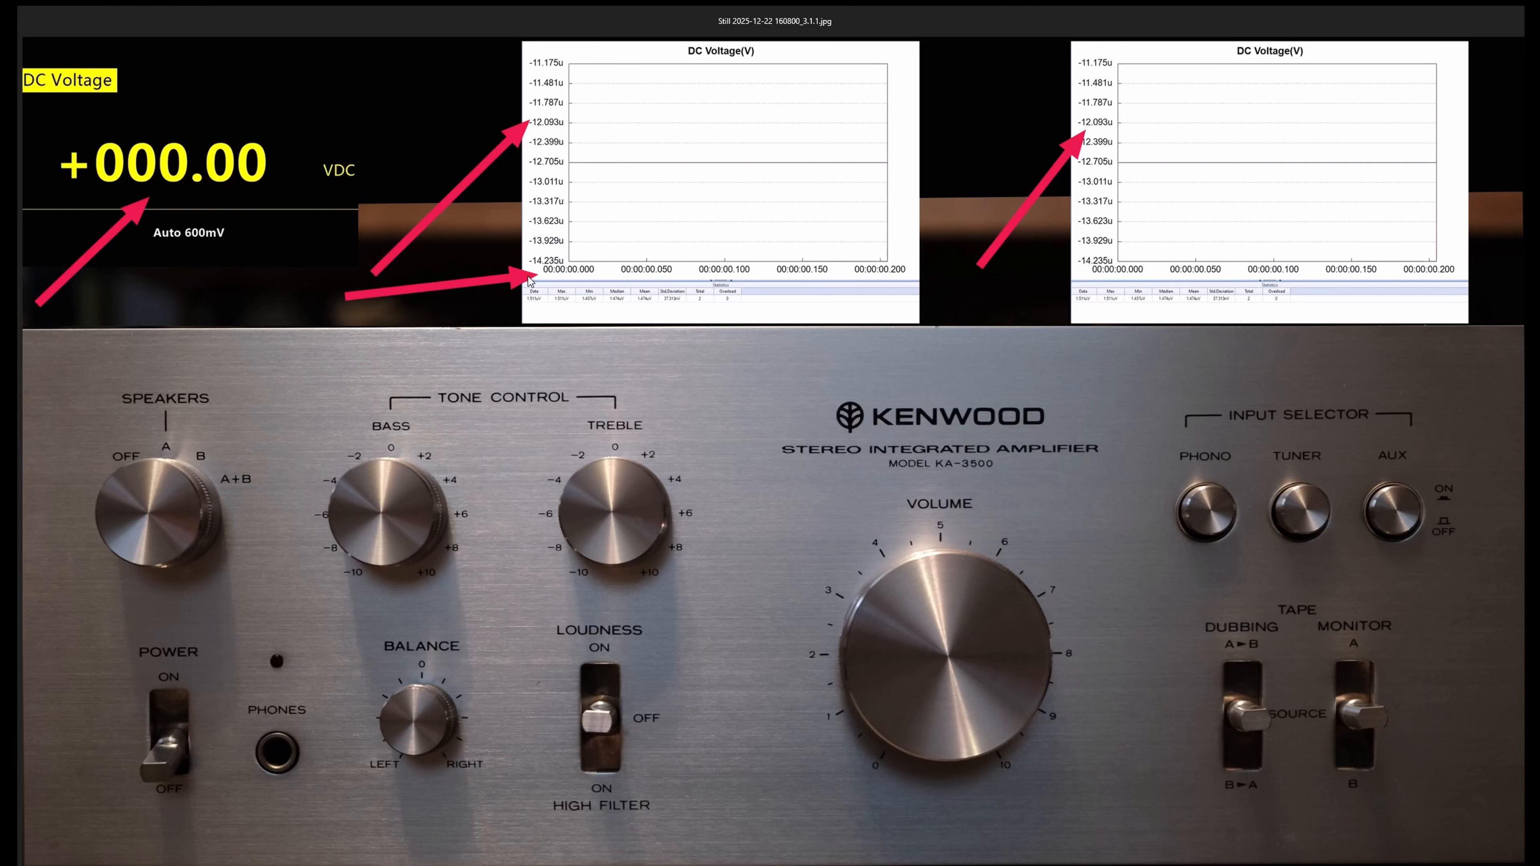
mouse_move(695, 331)
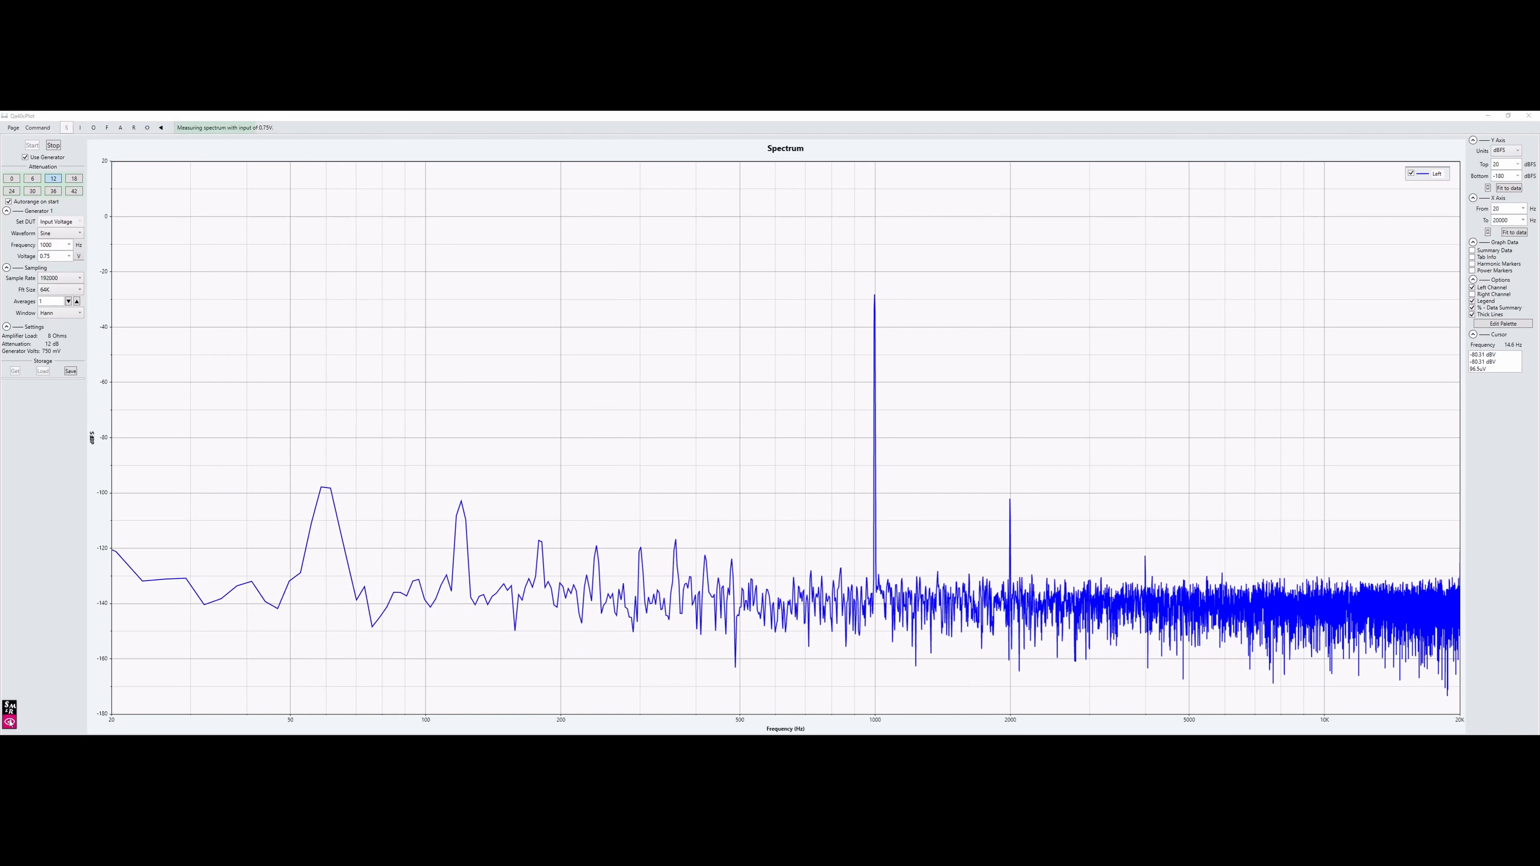
Switch from the spectrum screenshot to the Distortion vs Power measurement in QA40xPlot.
click(92, 127)
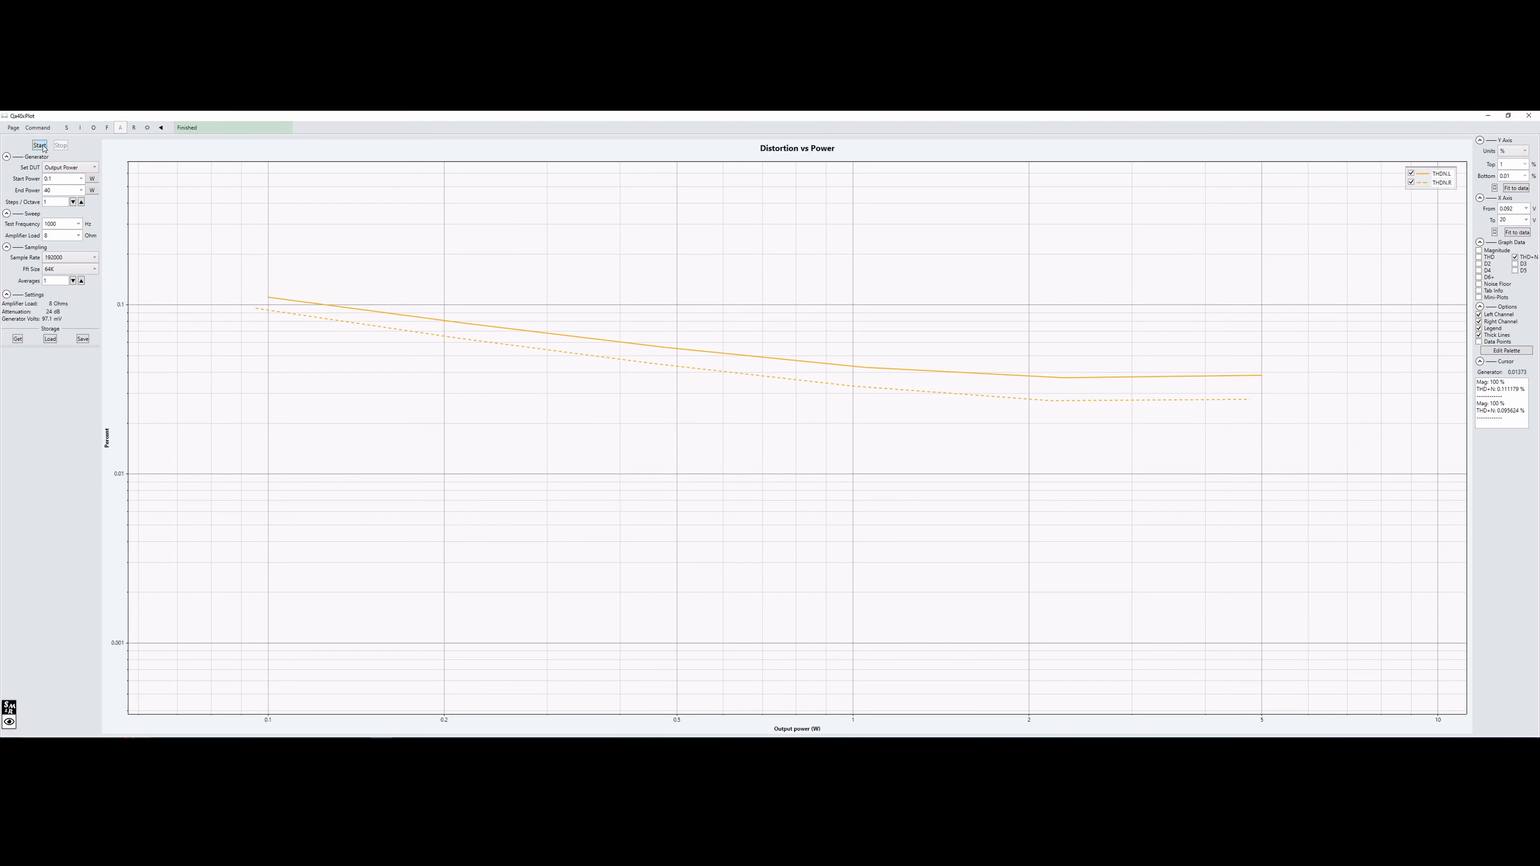
click(39, 145)
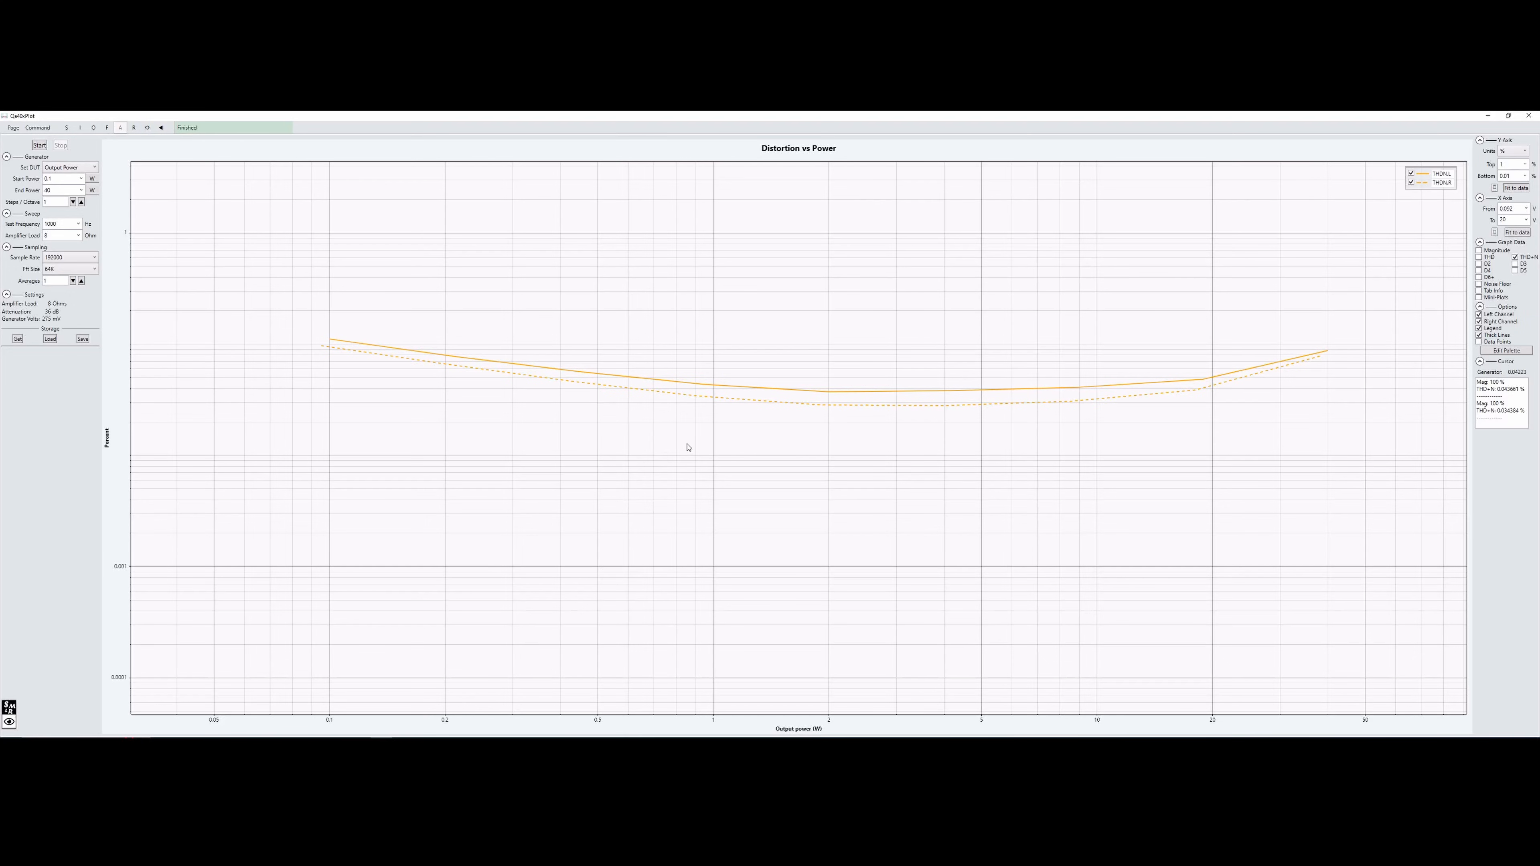
mouse_move(1351, 726)
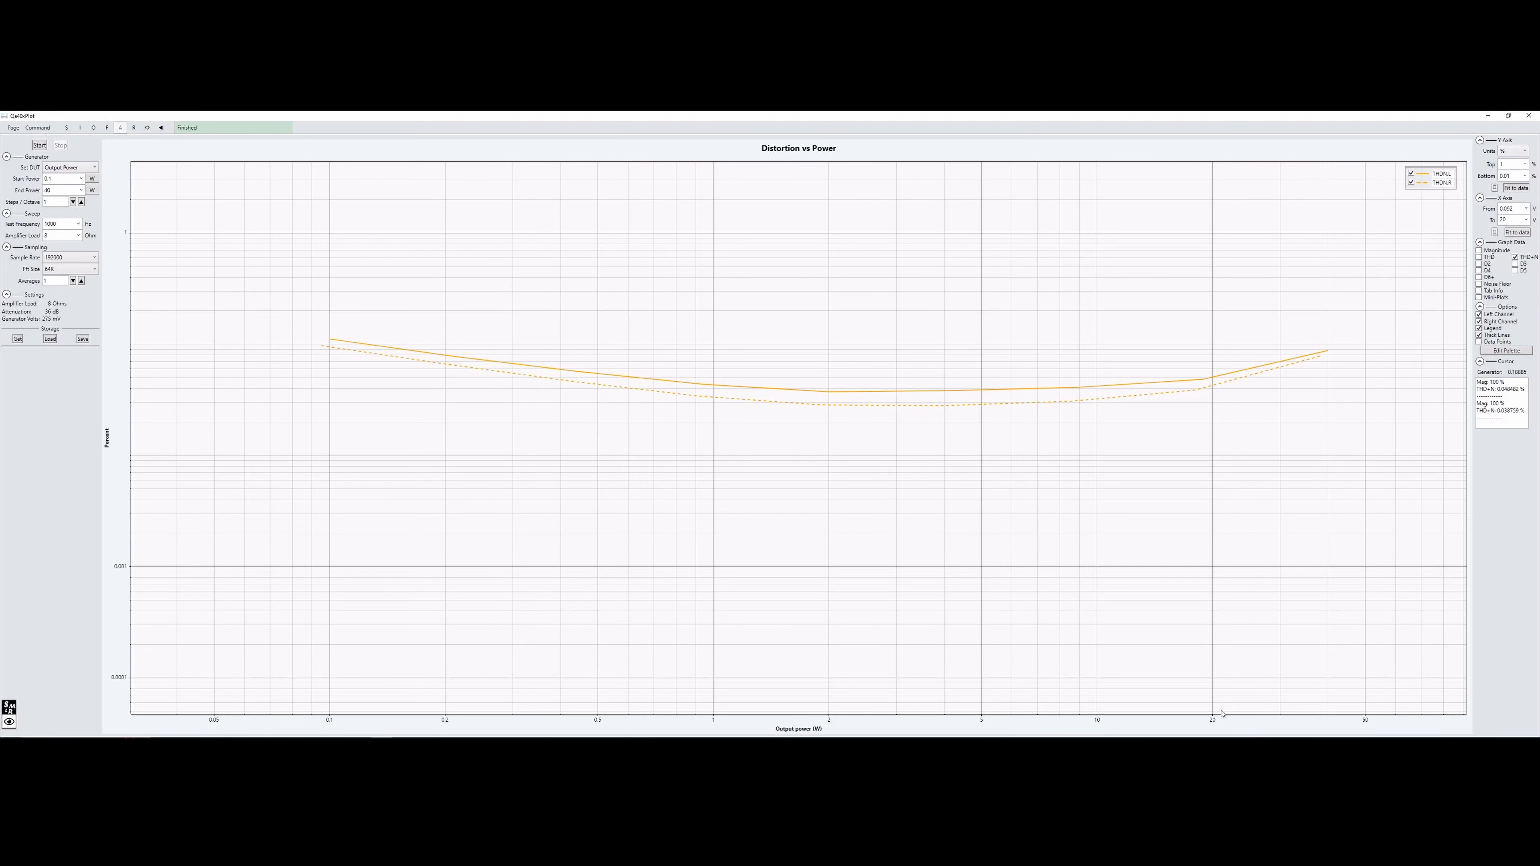
mouse_move(341, 324)
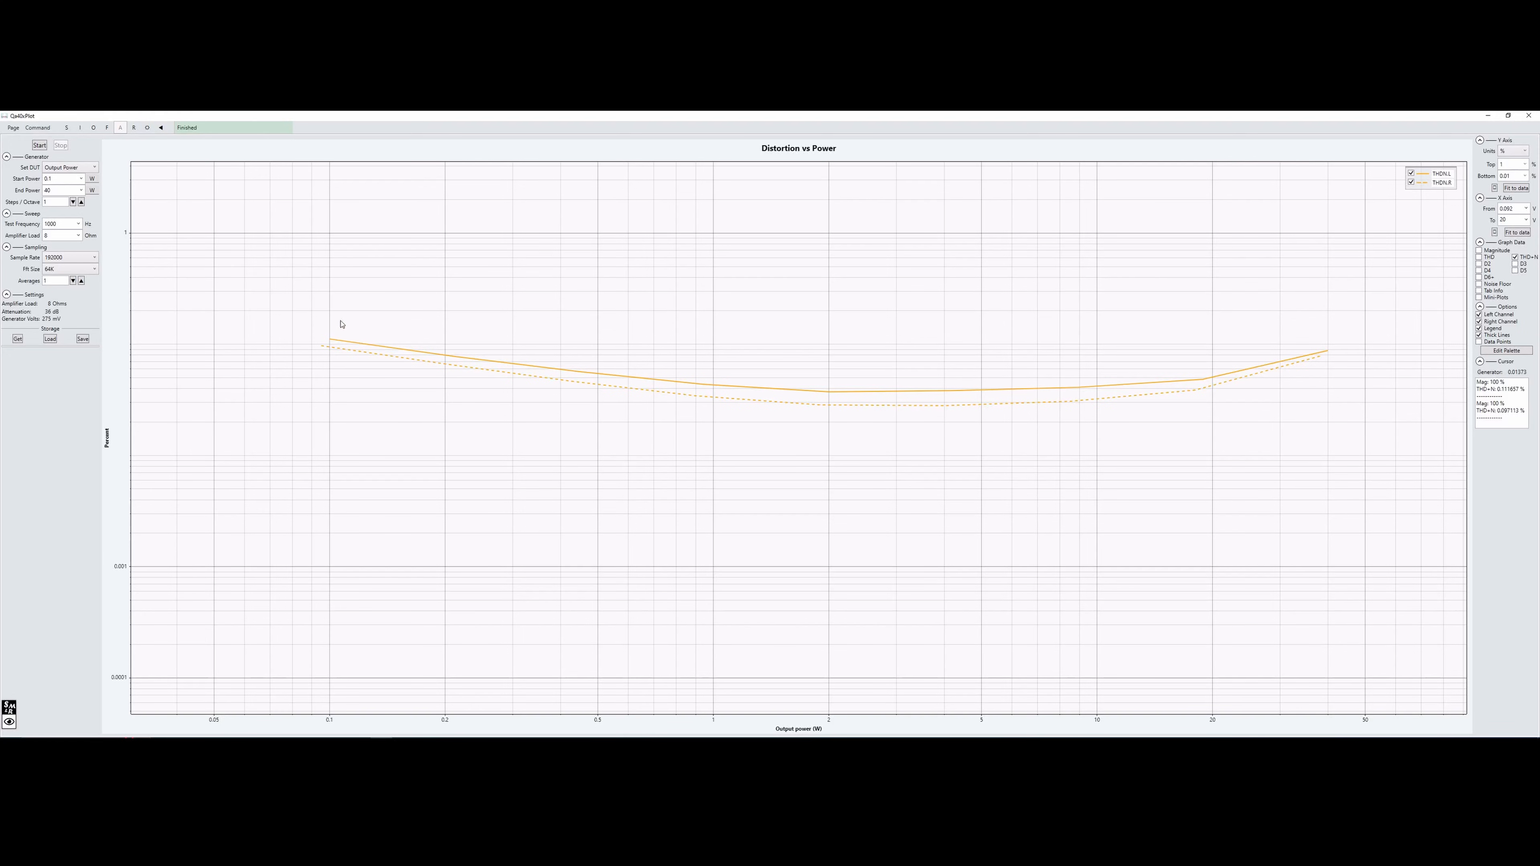
mouse_move(329, 314)
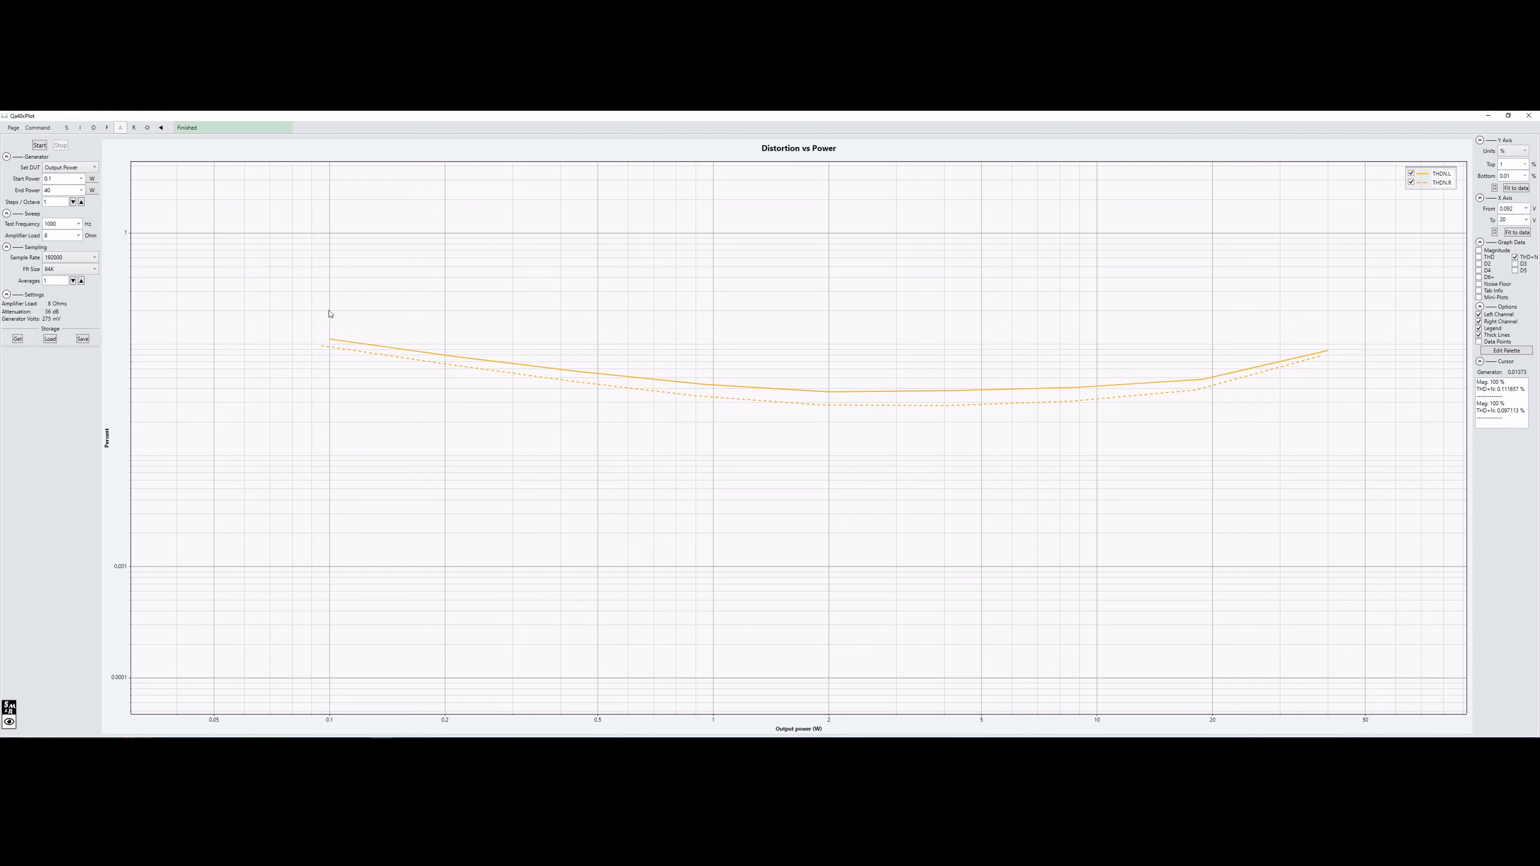
mouse_move(1040, 464)
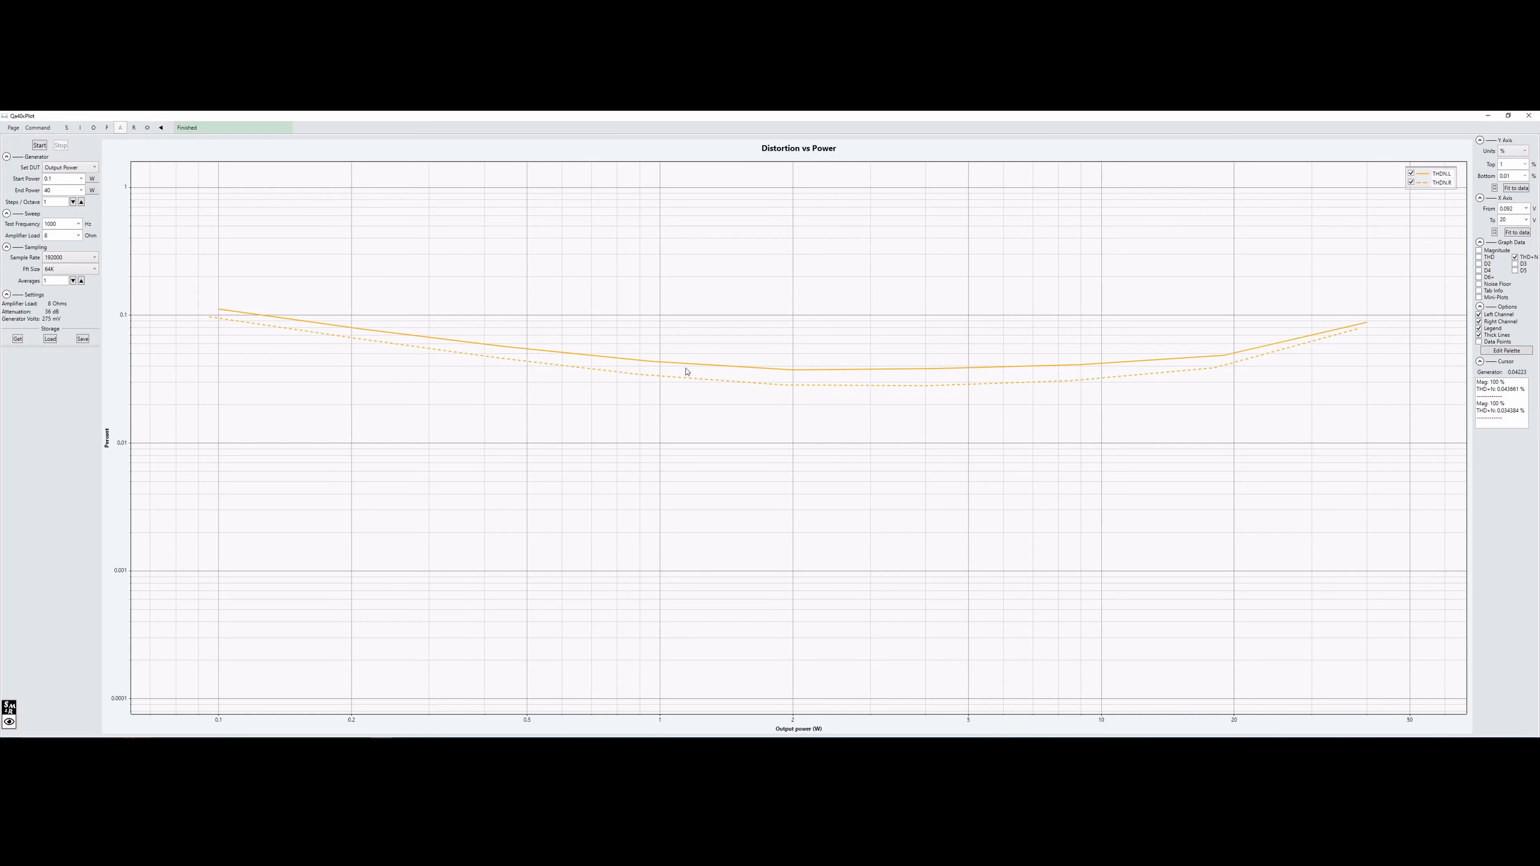
mouse_move(834, 371)
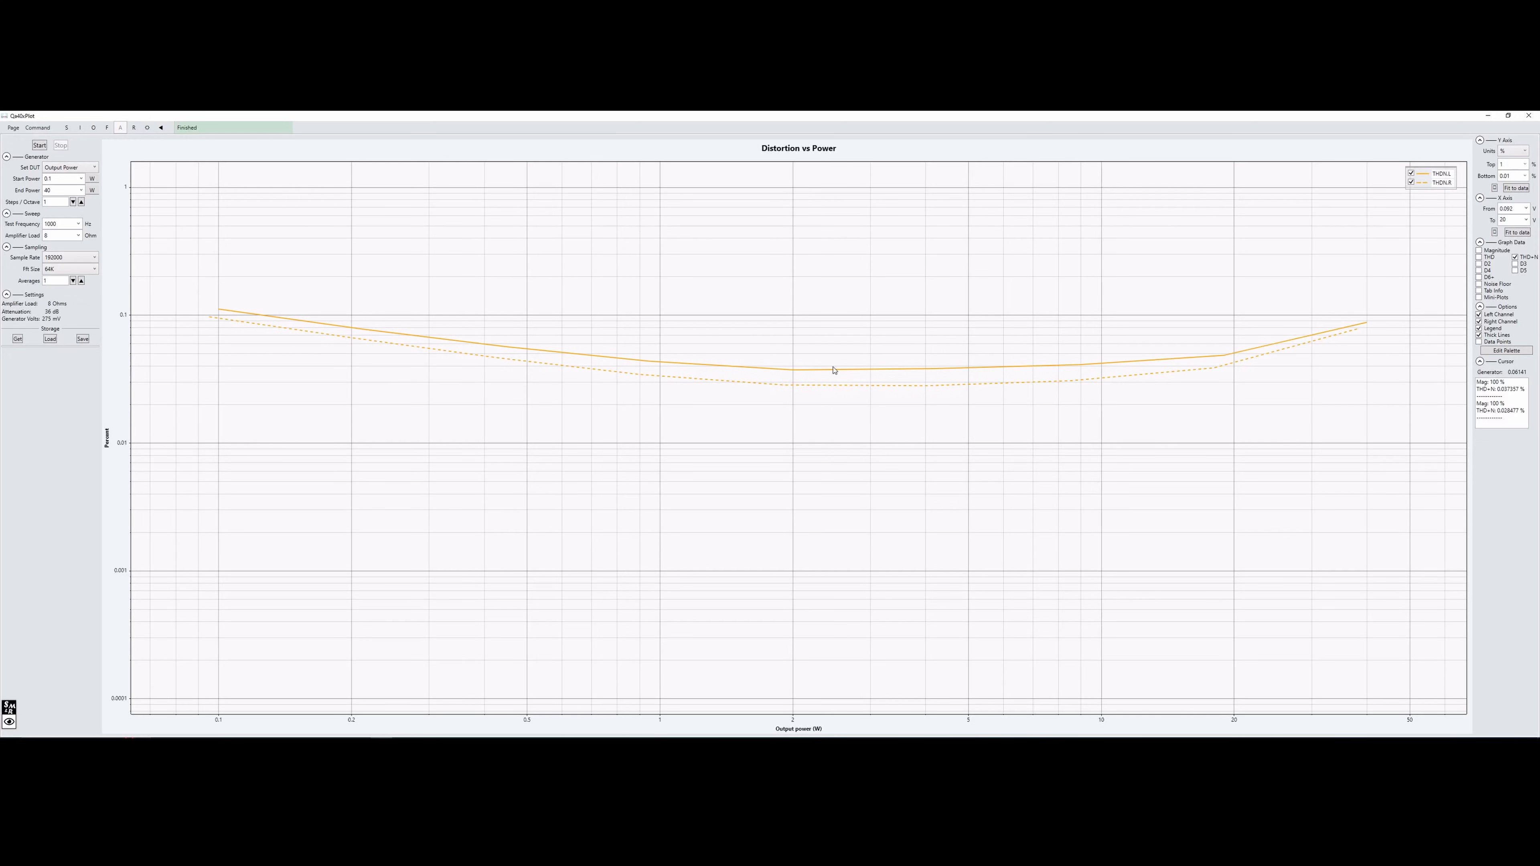
mouse_move(956, 392)
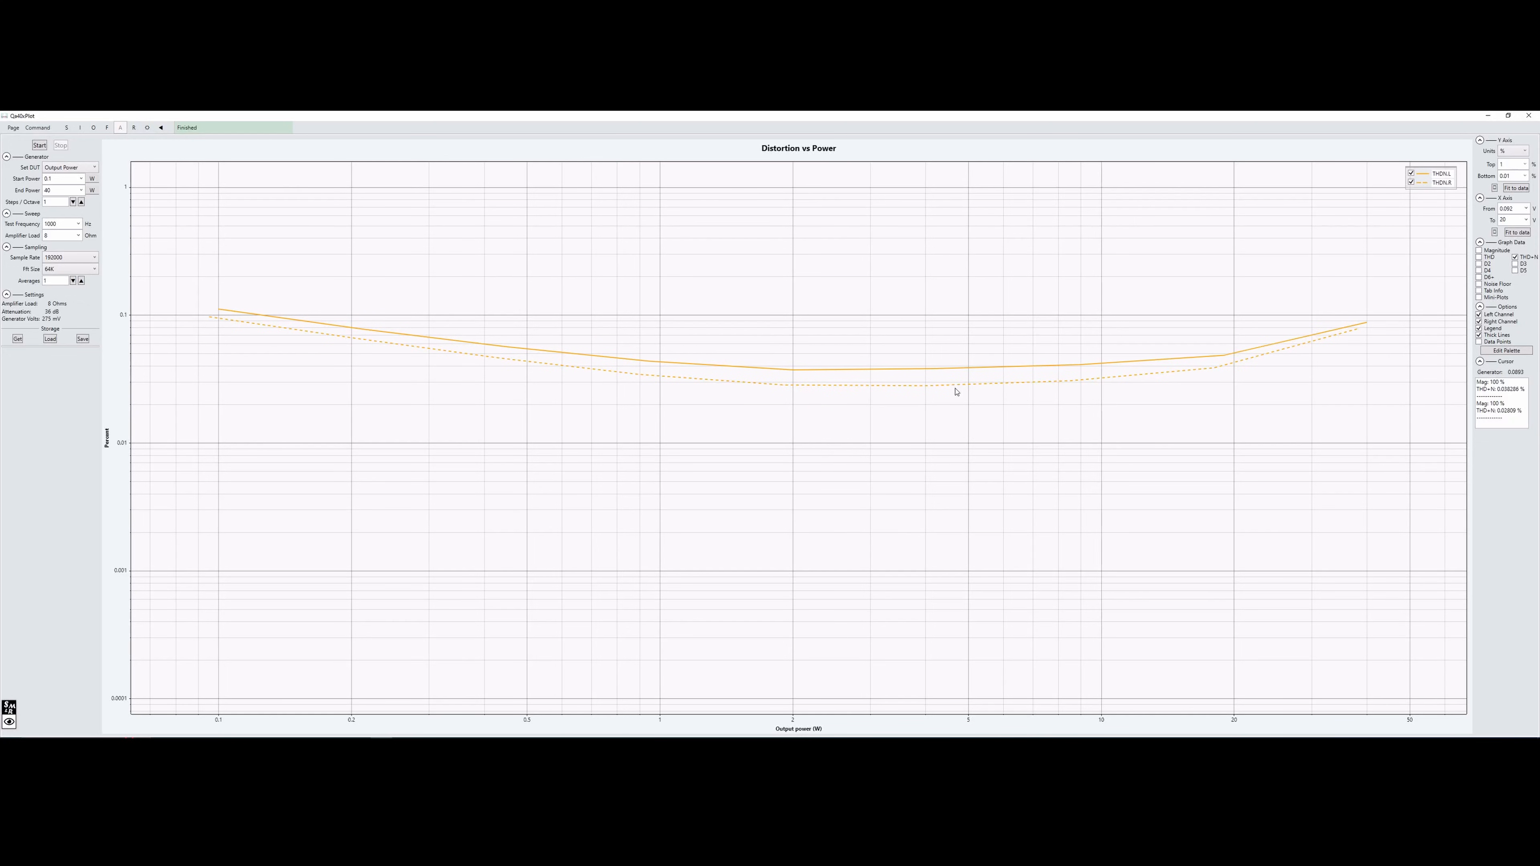
mouse_move(1222, 368)
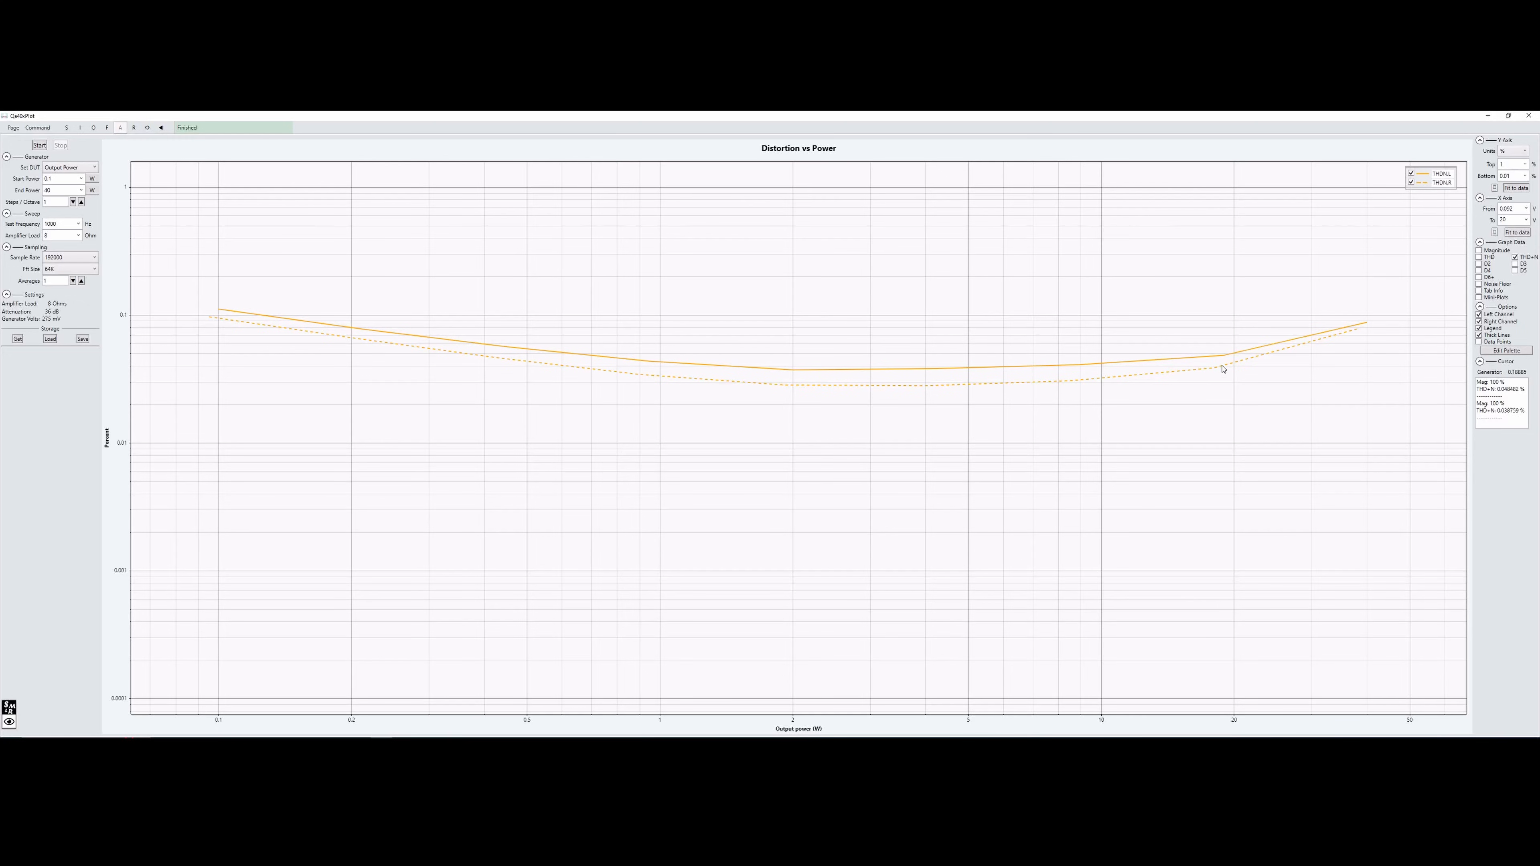
mouse_move(1364, 328)
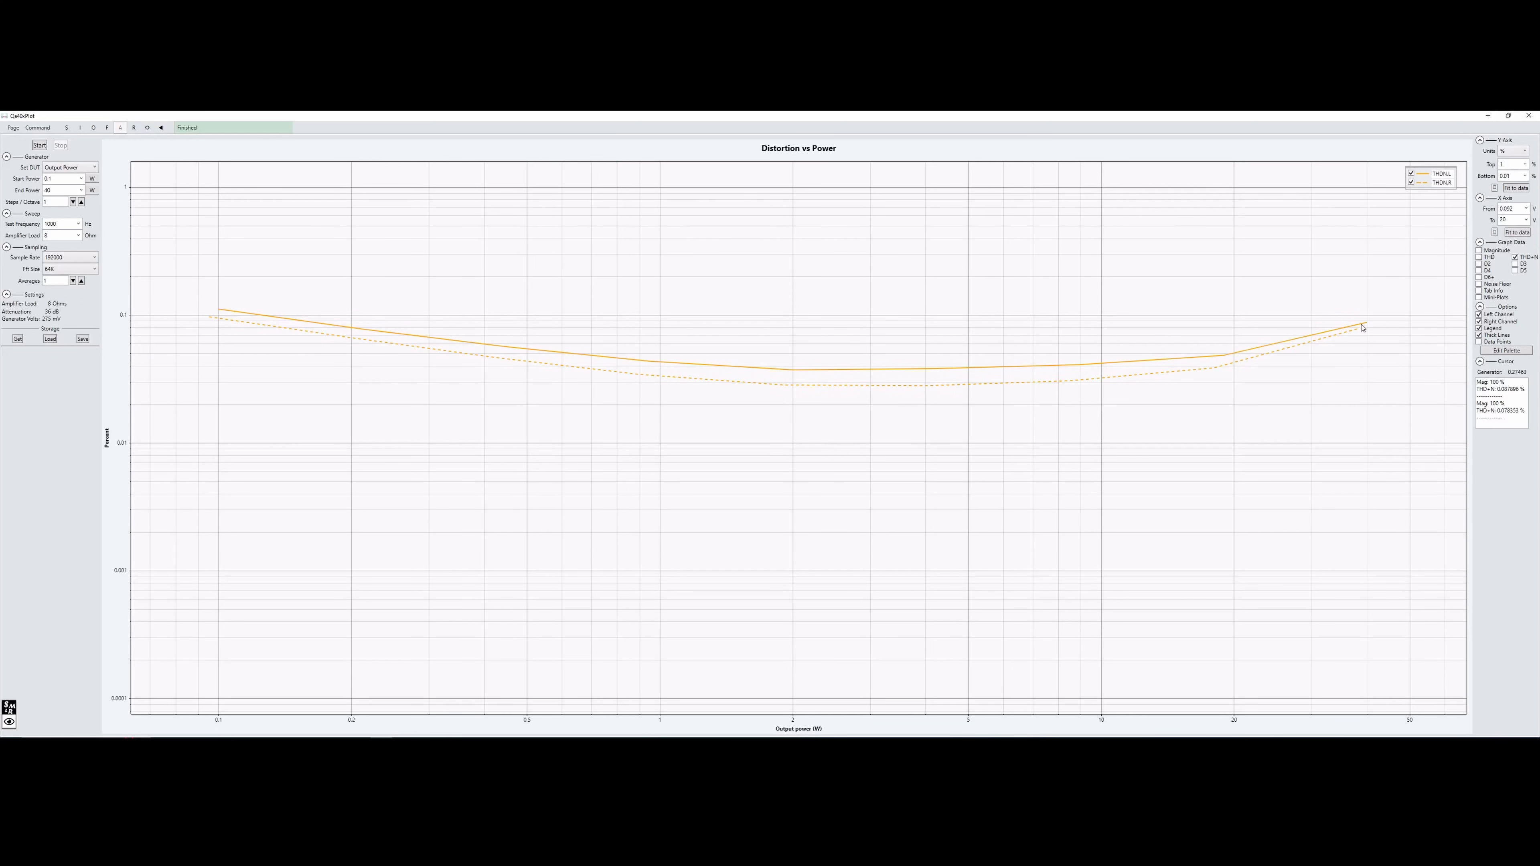
mouse_move(826, 360)
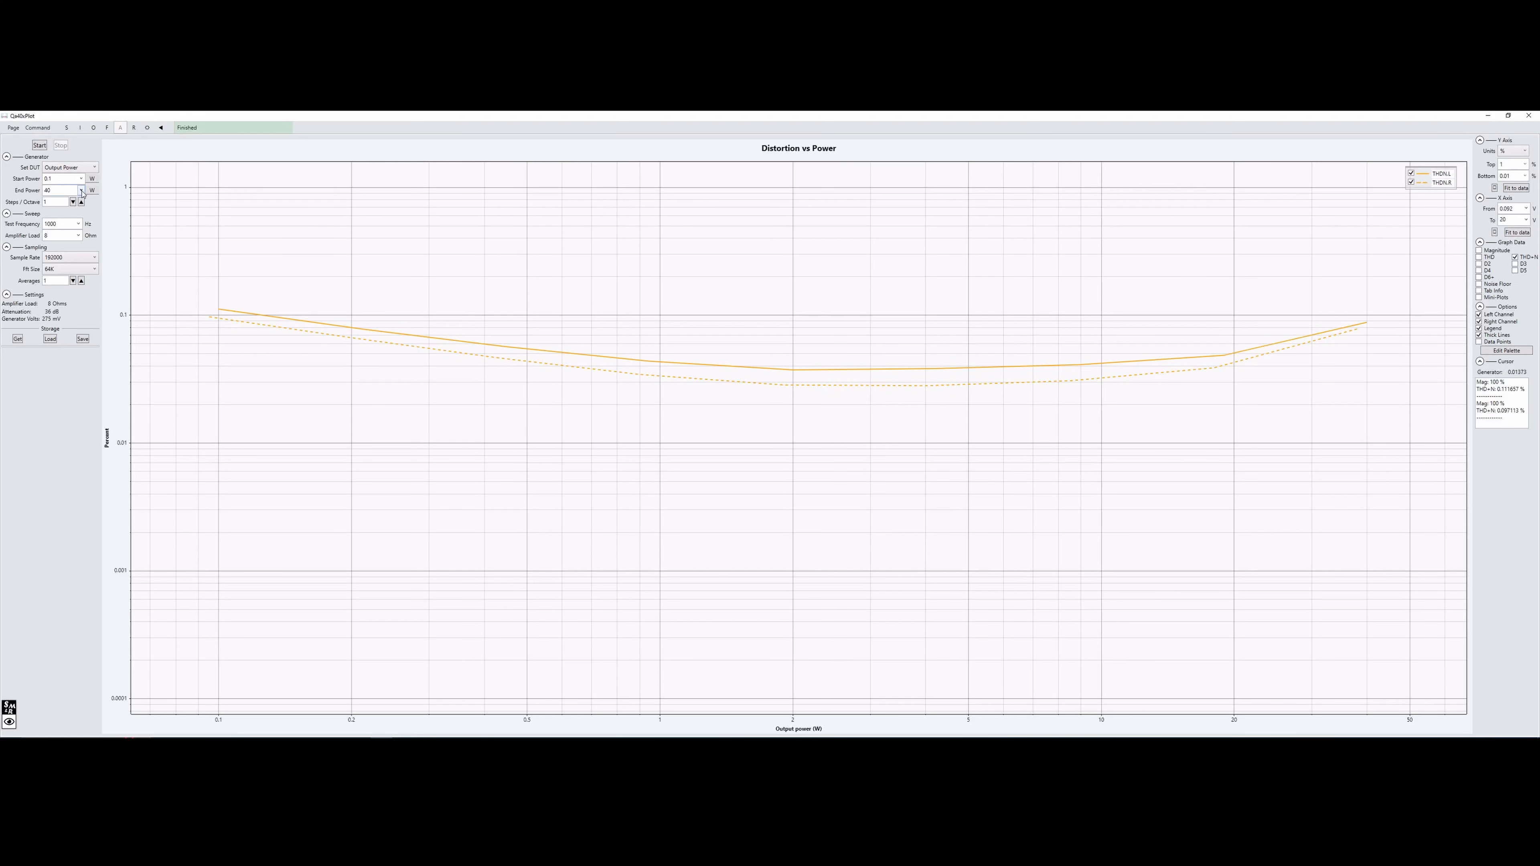
Set End Power to 45 W and rerun the Distortion vs Power sweep to completion.
click(80, 189)
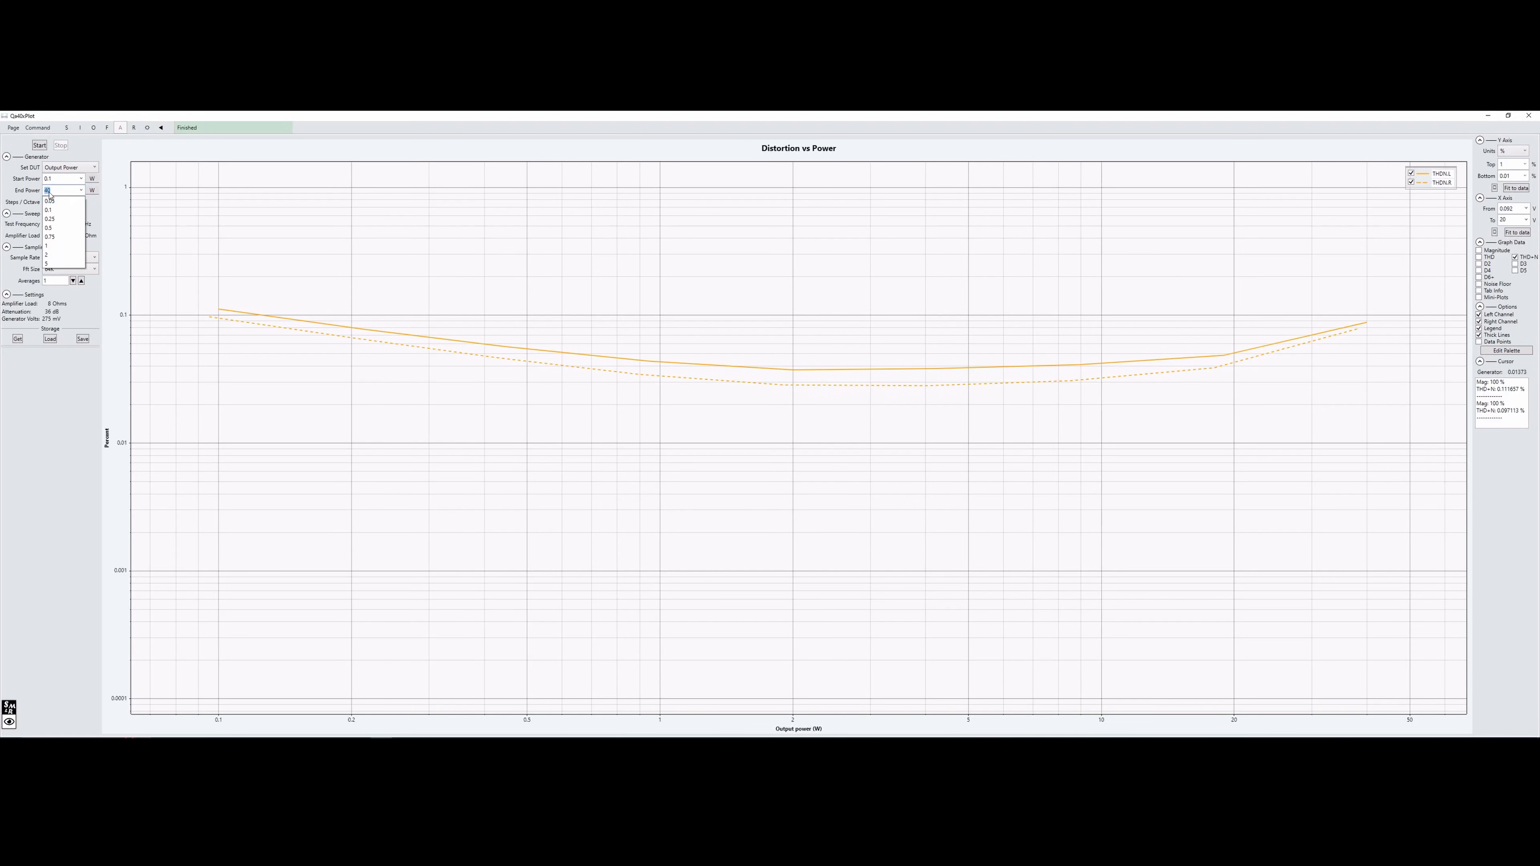
click(47, 191)
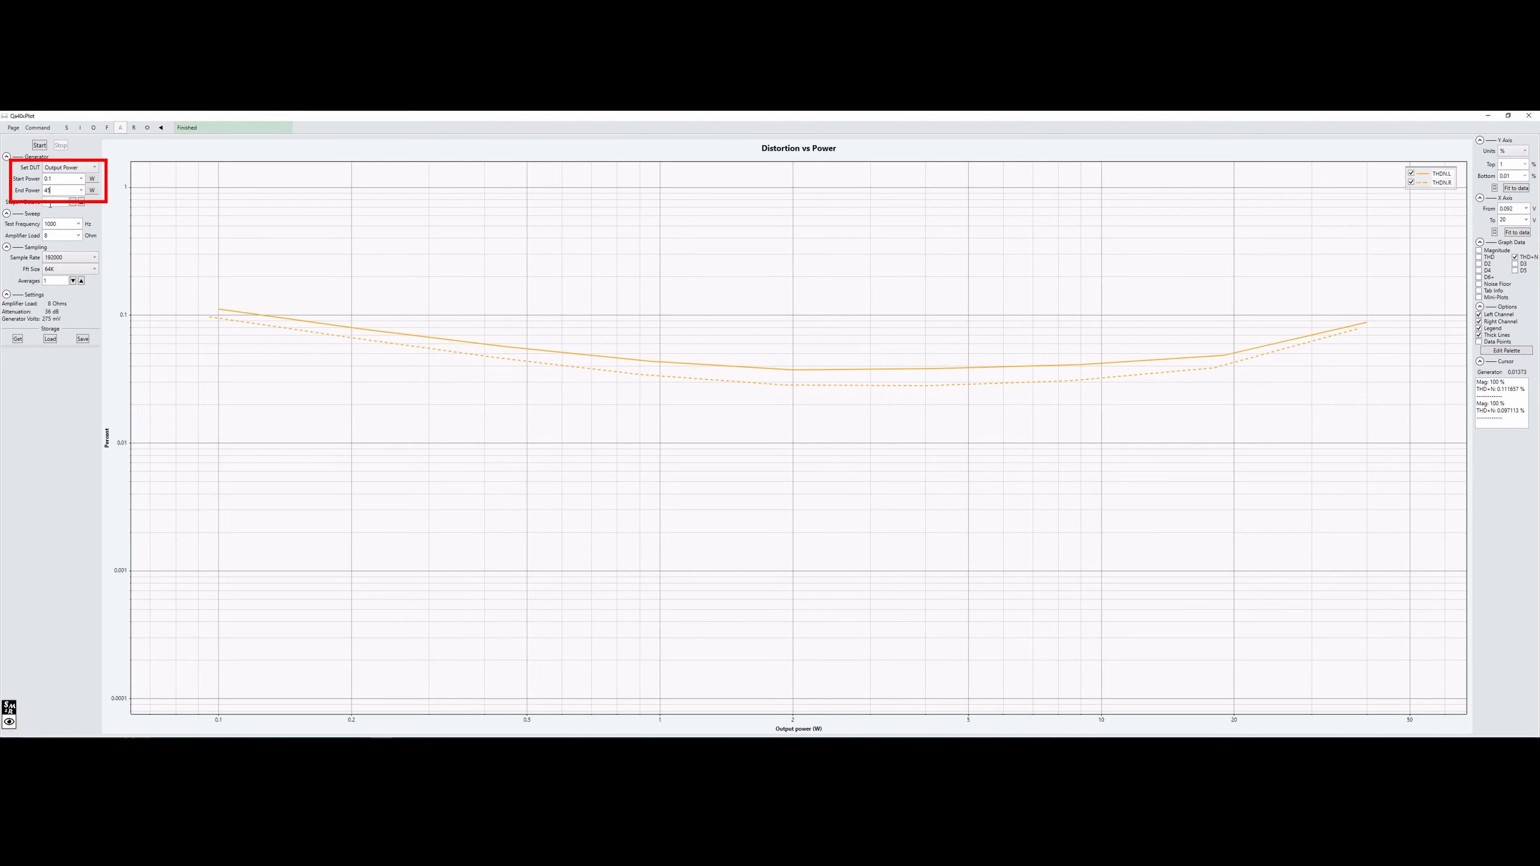
click(39, 144)
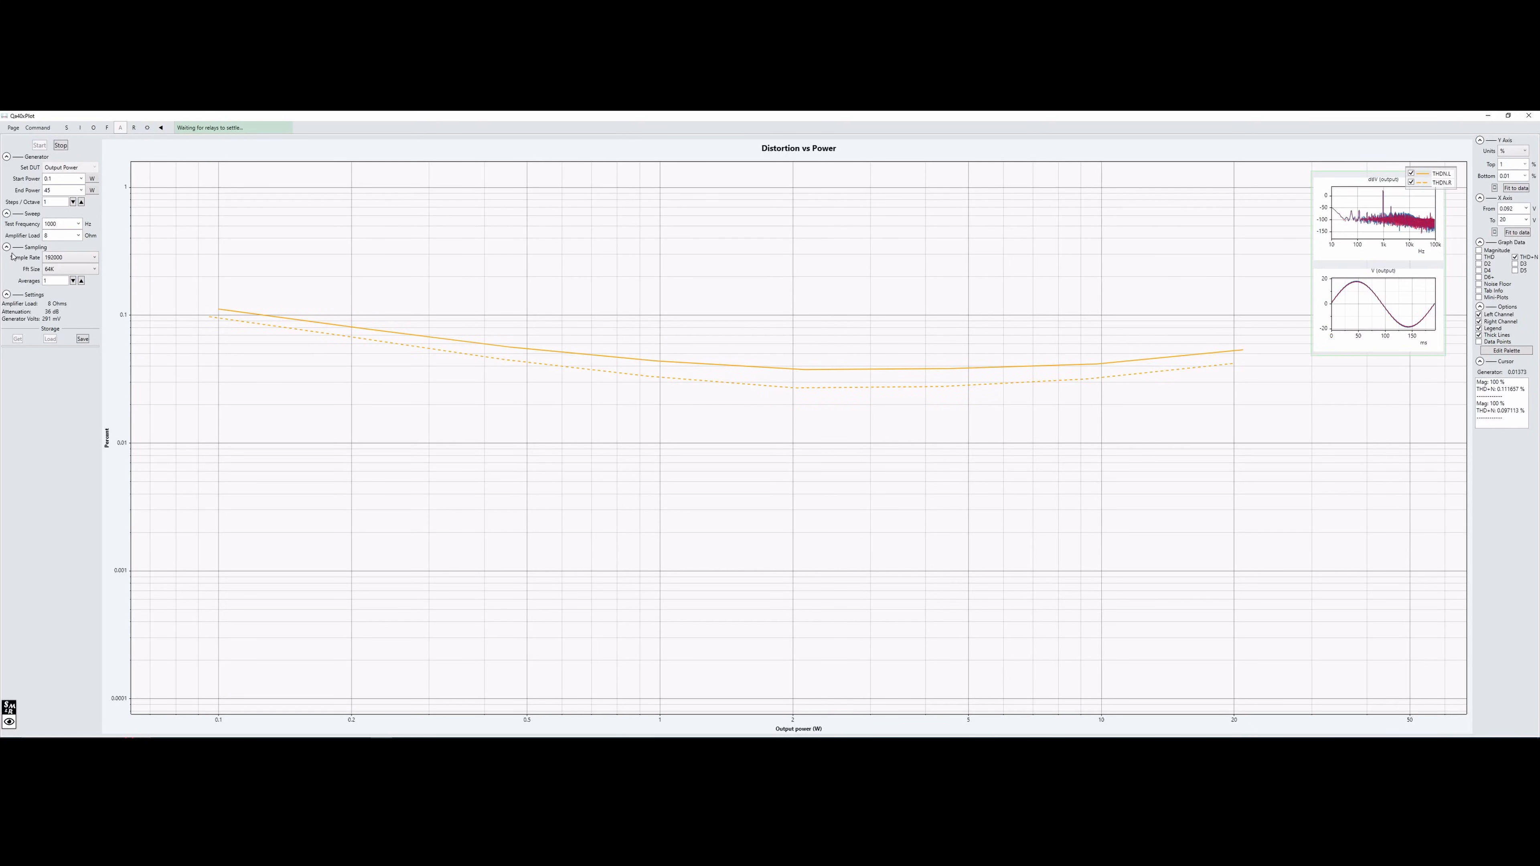
click(60, 145)
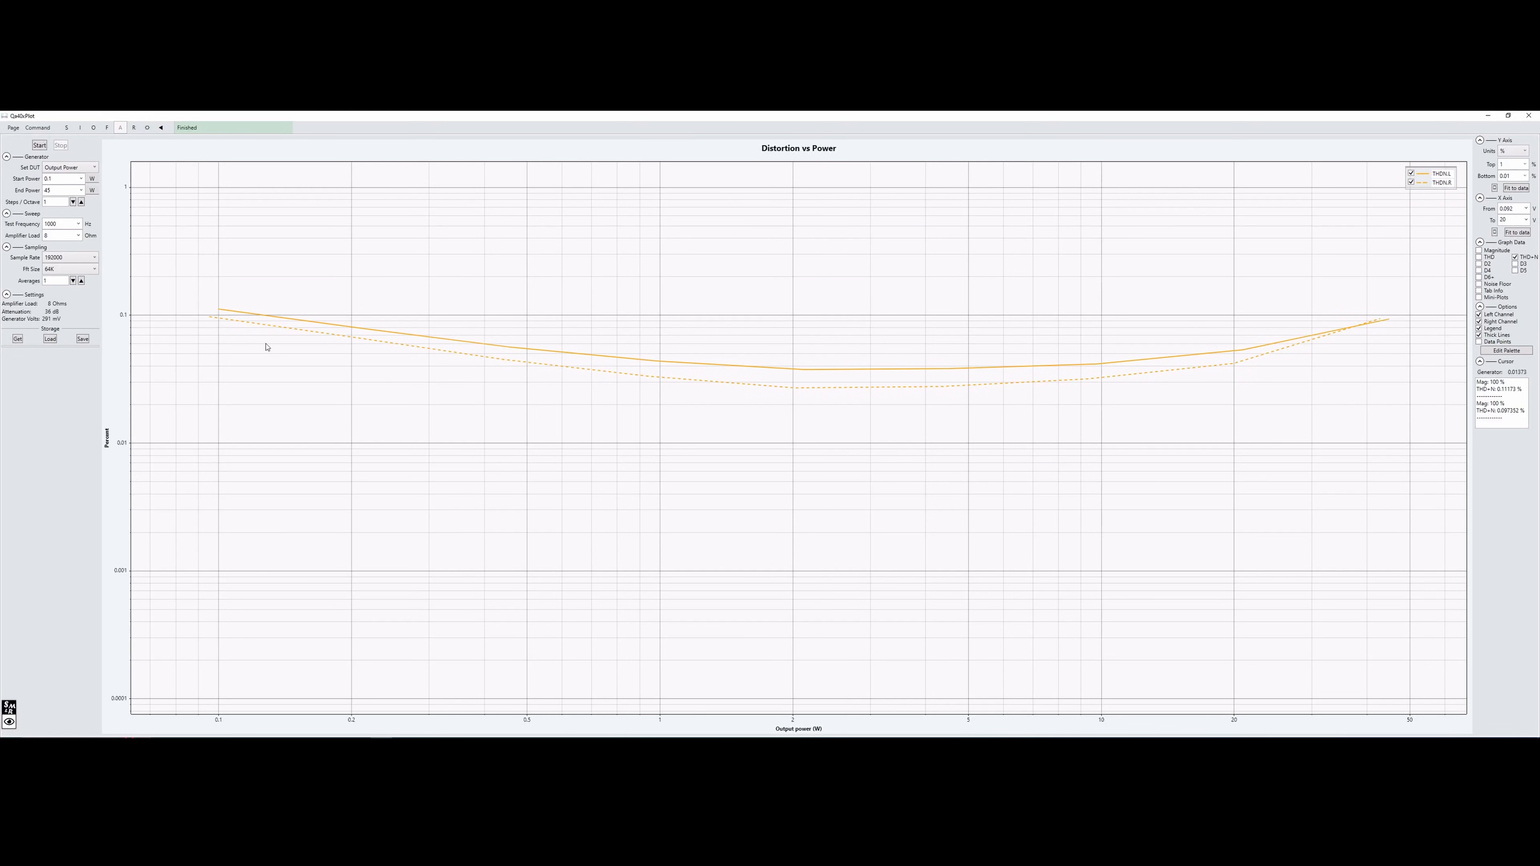
mouse_move(1376, 329)
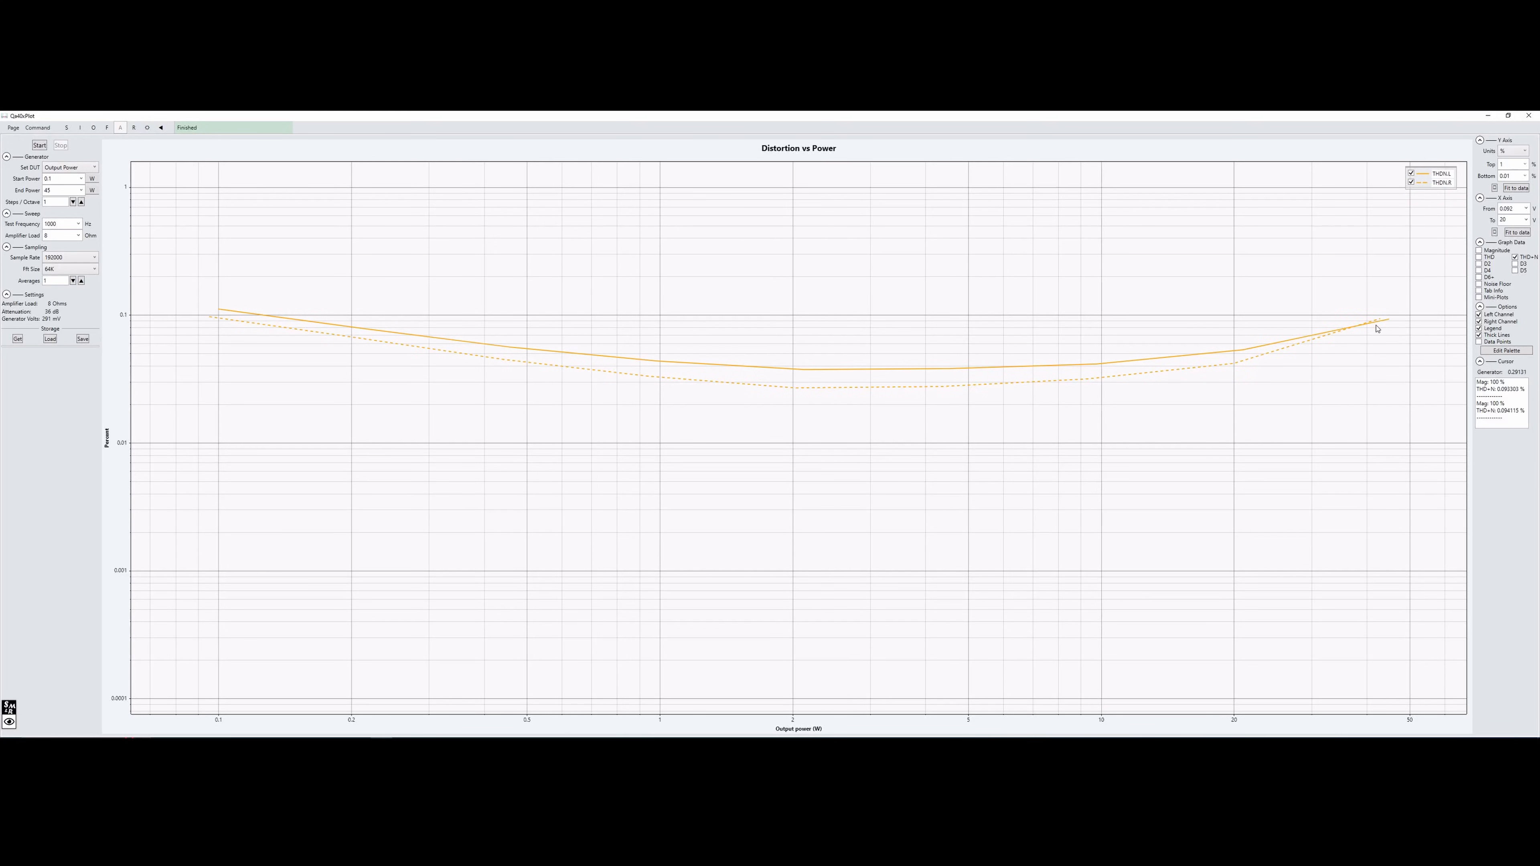
mouse_move(1387, 322)
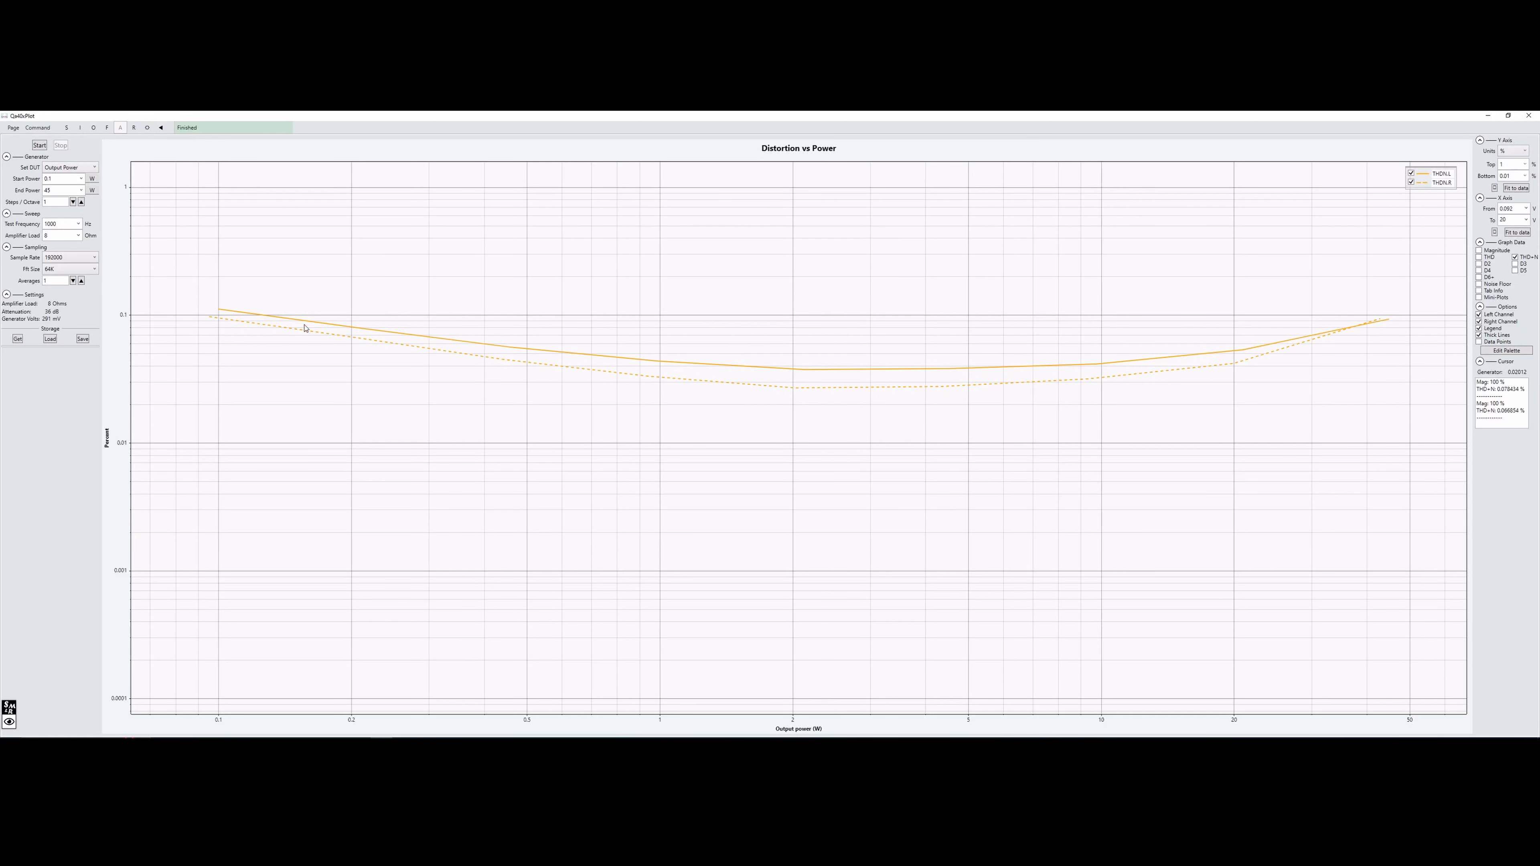
mouse_move(331, 367)
text(50)
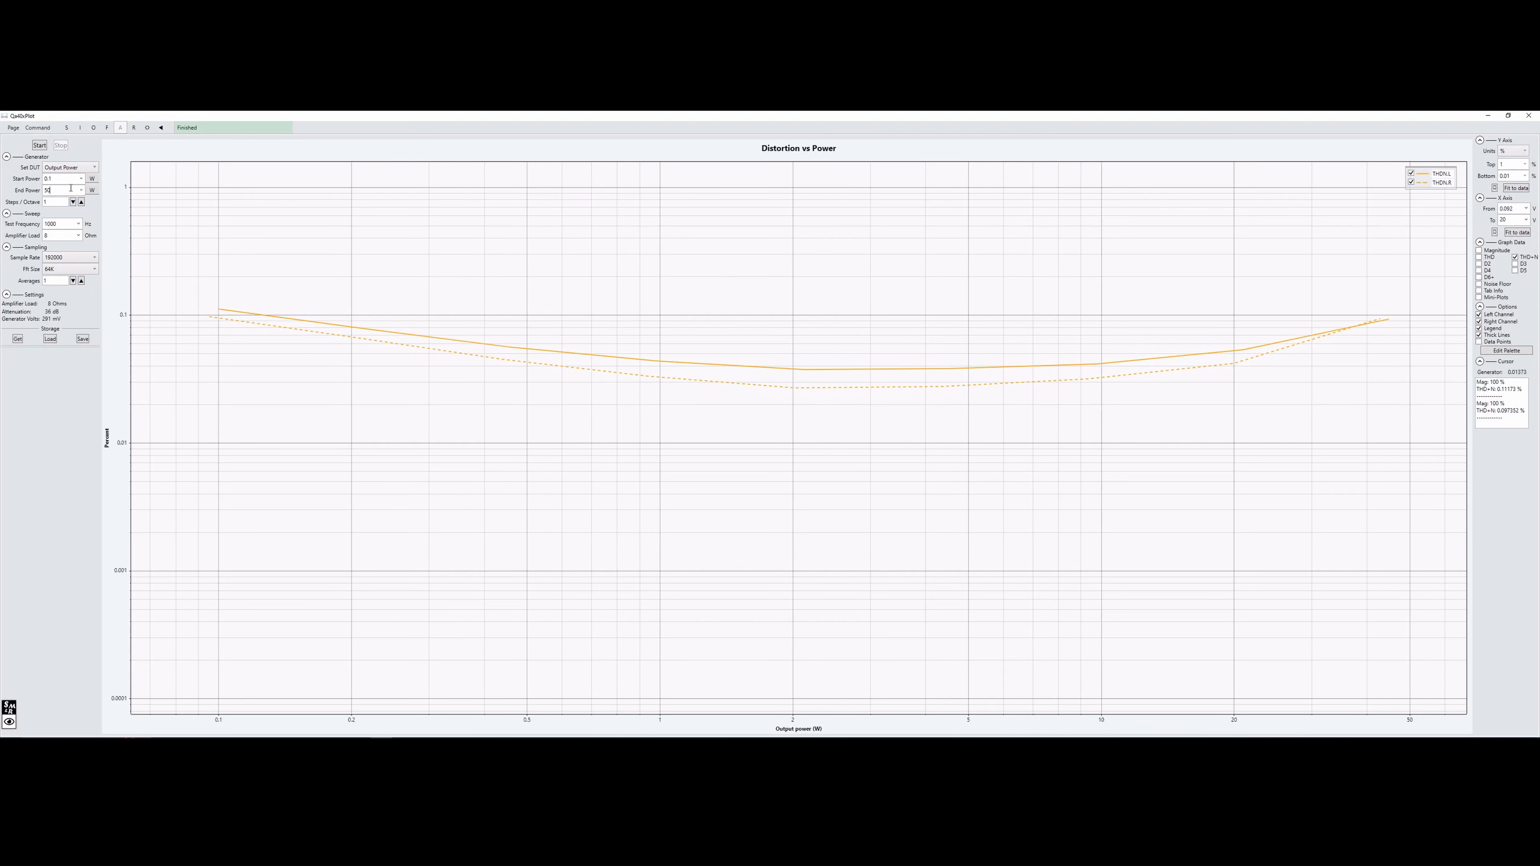
Start the Distortion vs Power sweep to 50 W and let it finish.
click(39, 145)
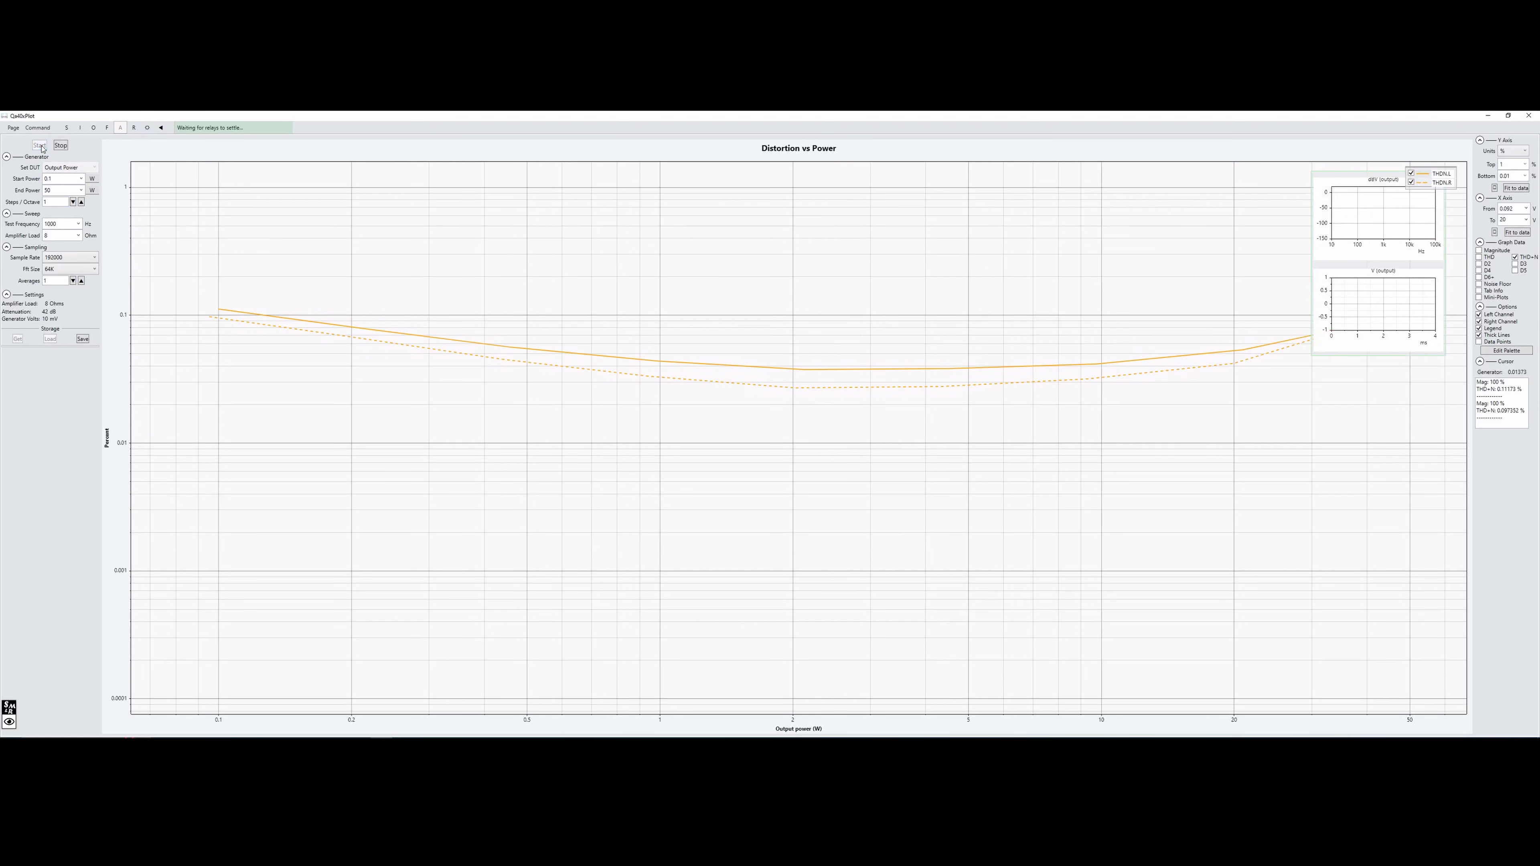
click(39, 145)
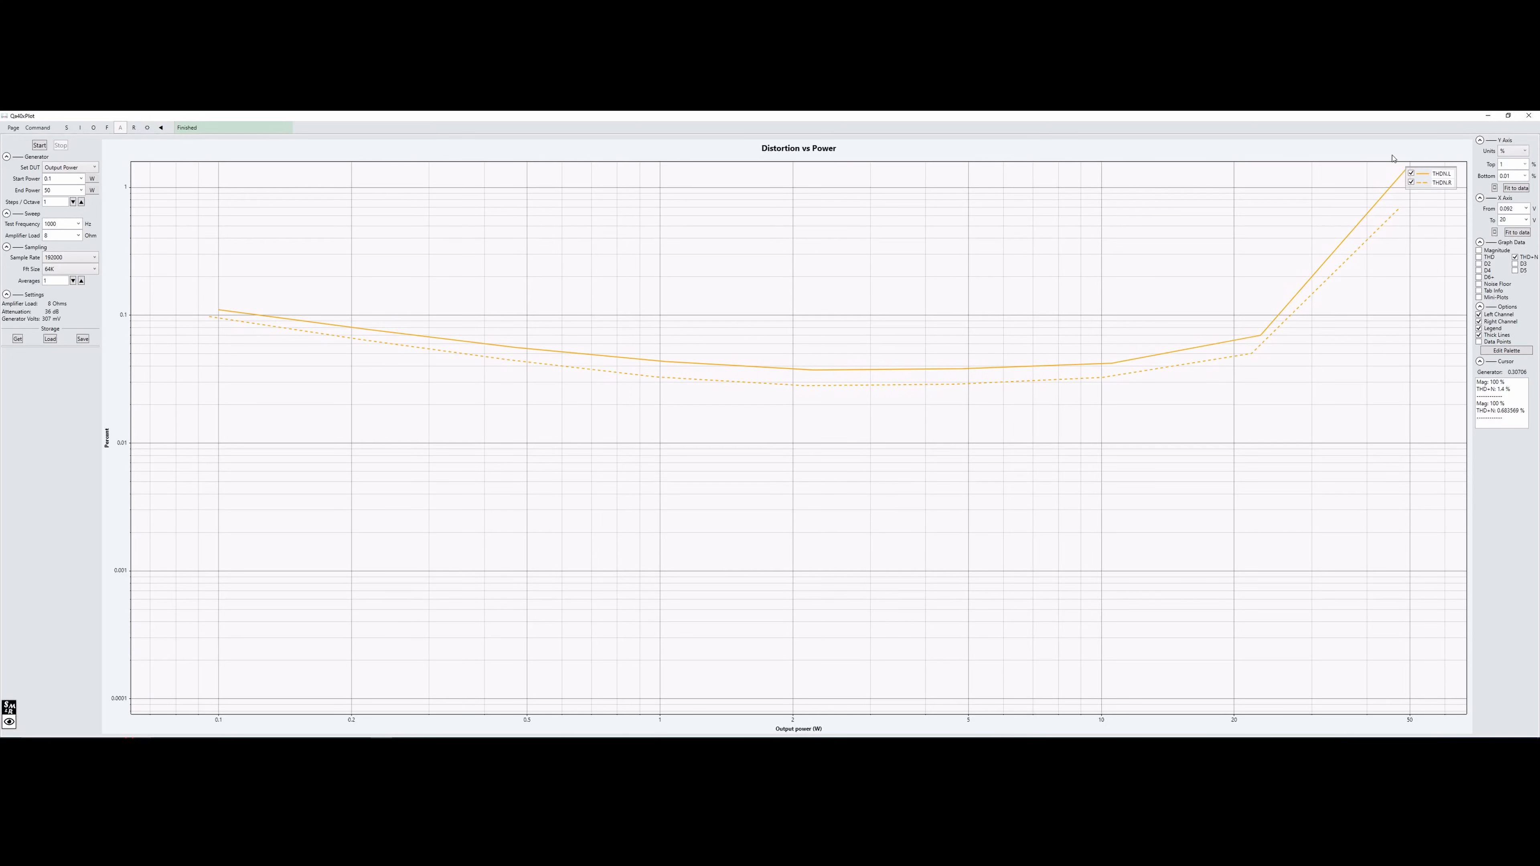
mouse_move(1250, 344)
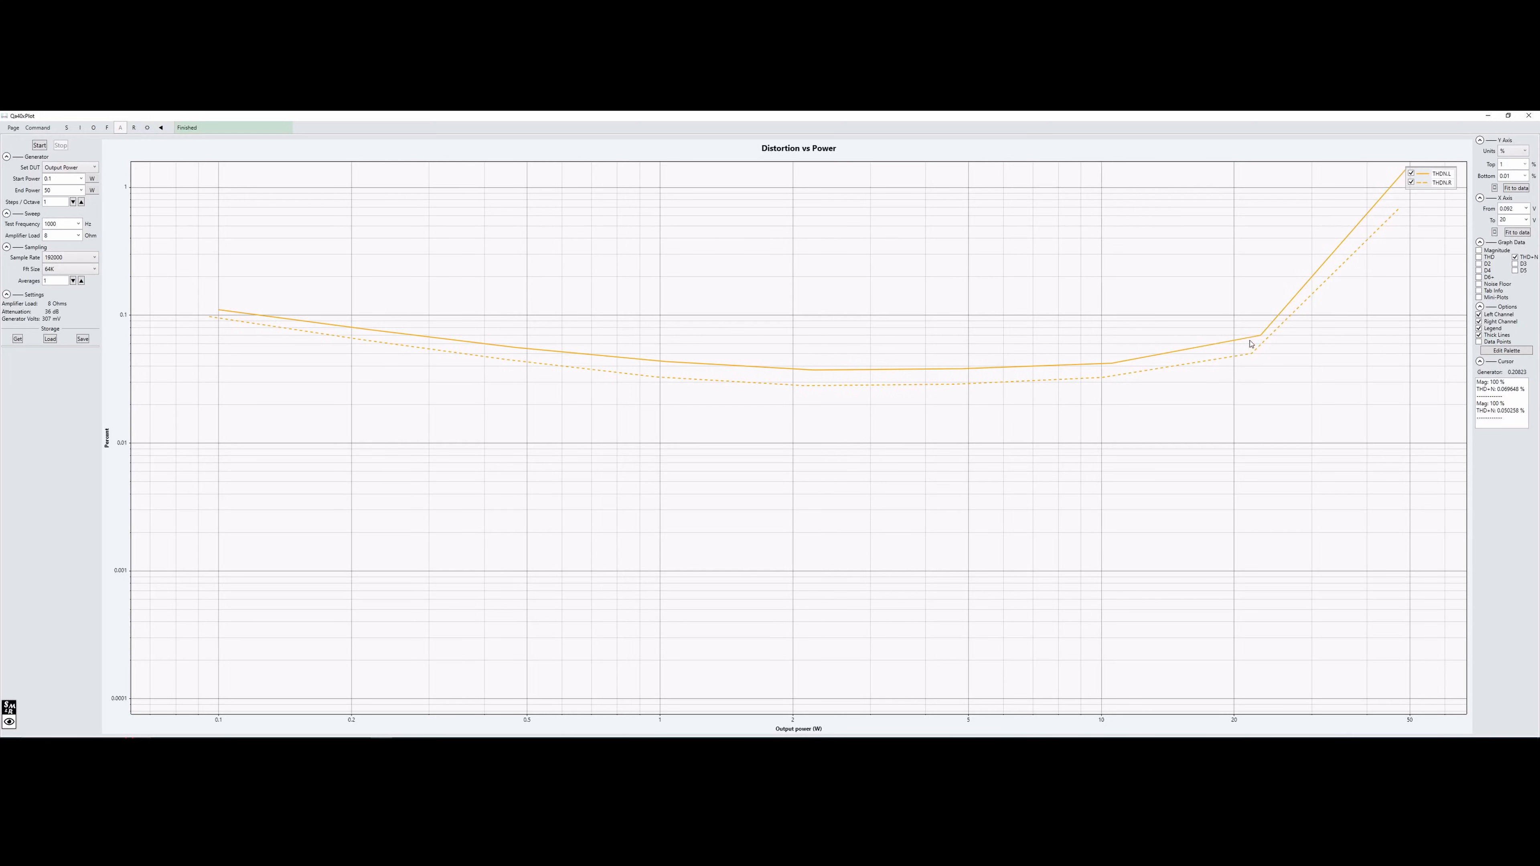
mouse_move(1282, 310)
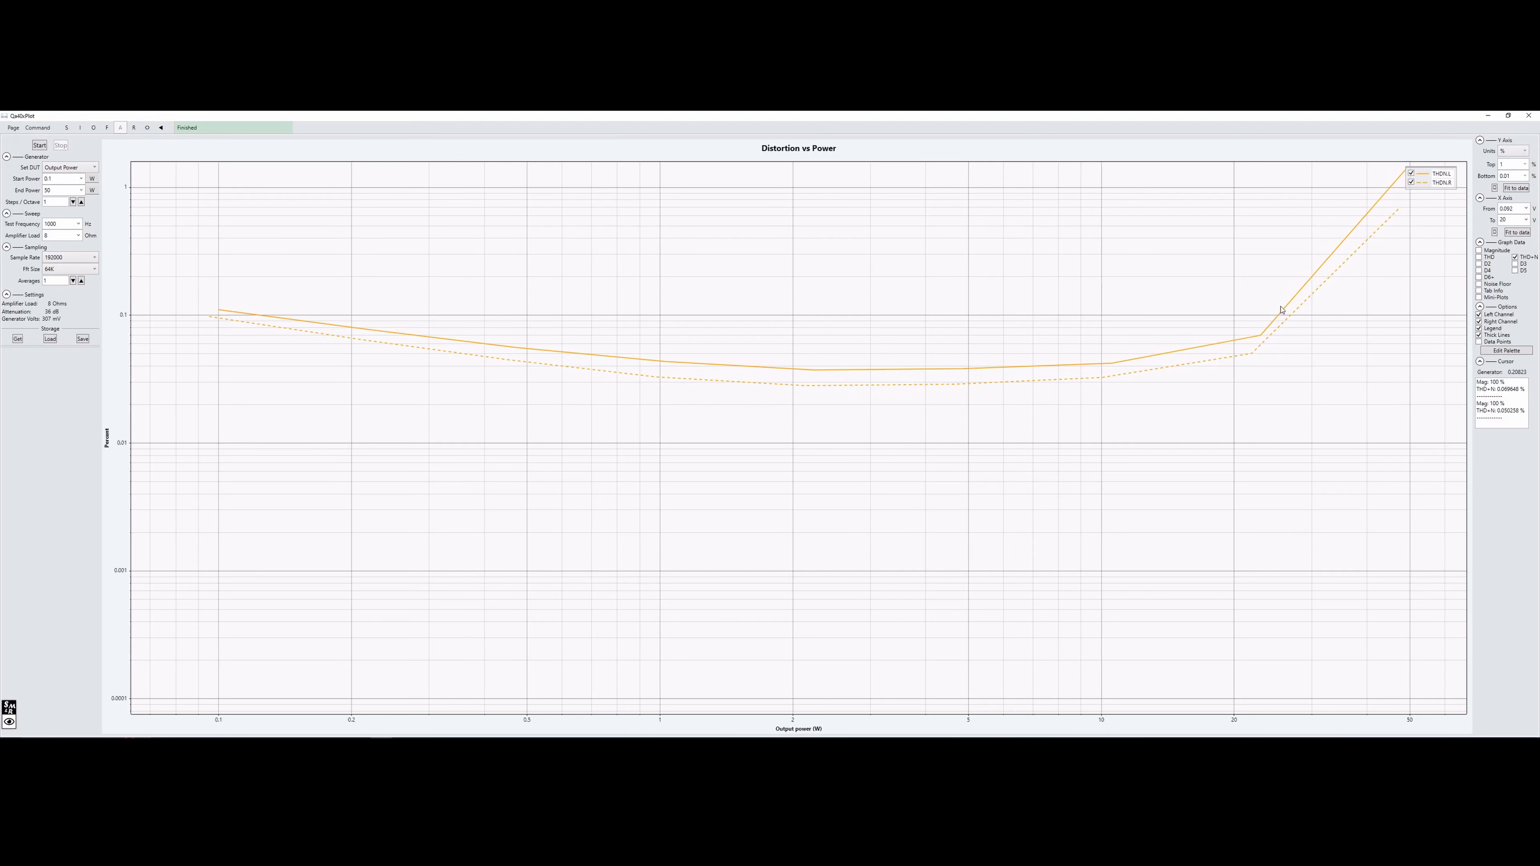
mouse_move(1249, 323)
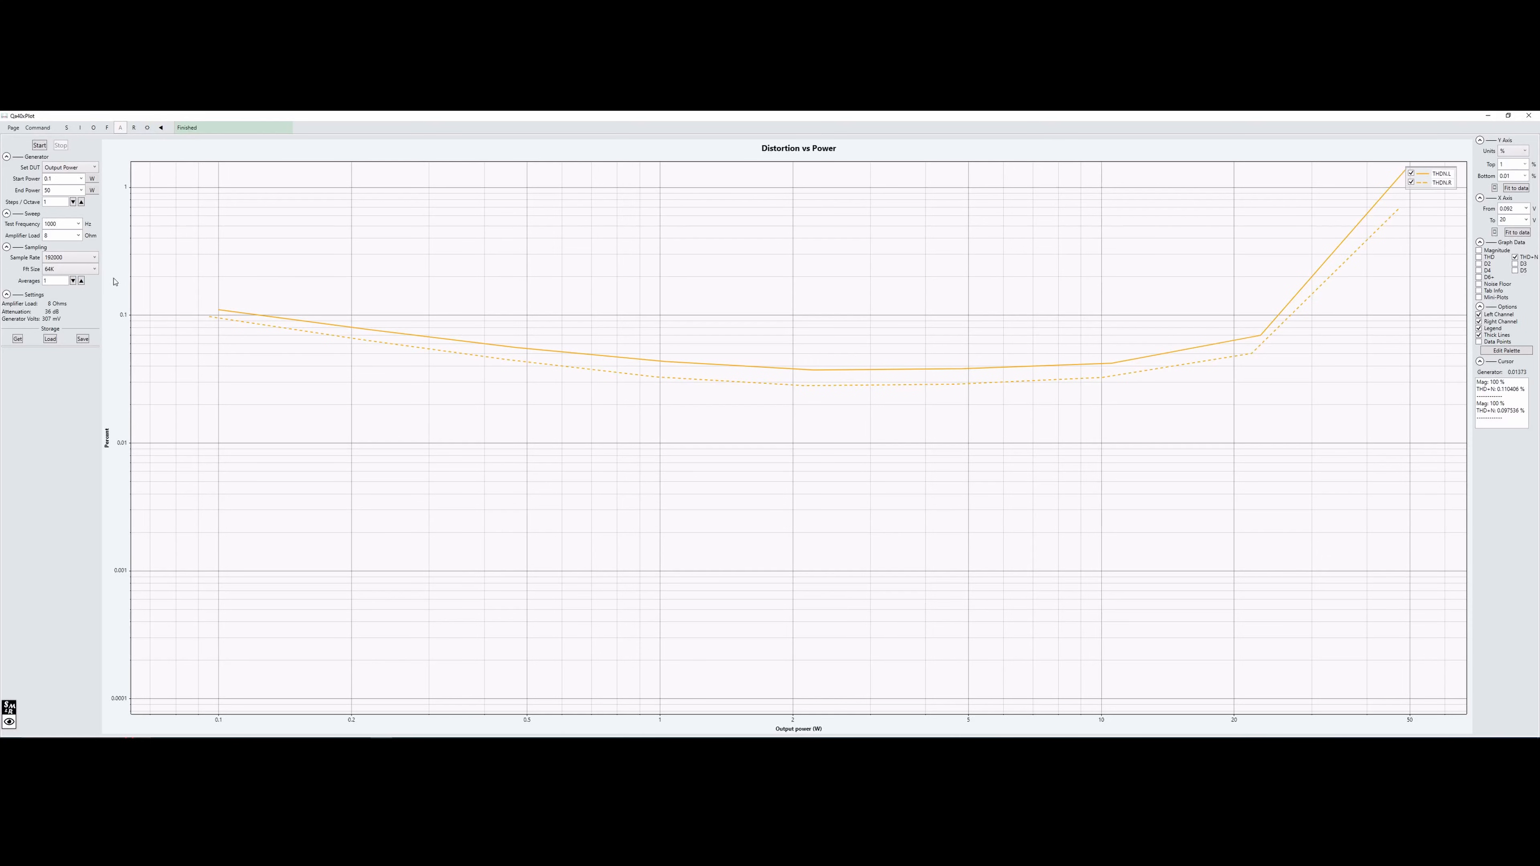
mouse_move(1147, 273)
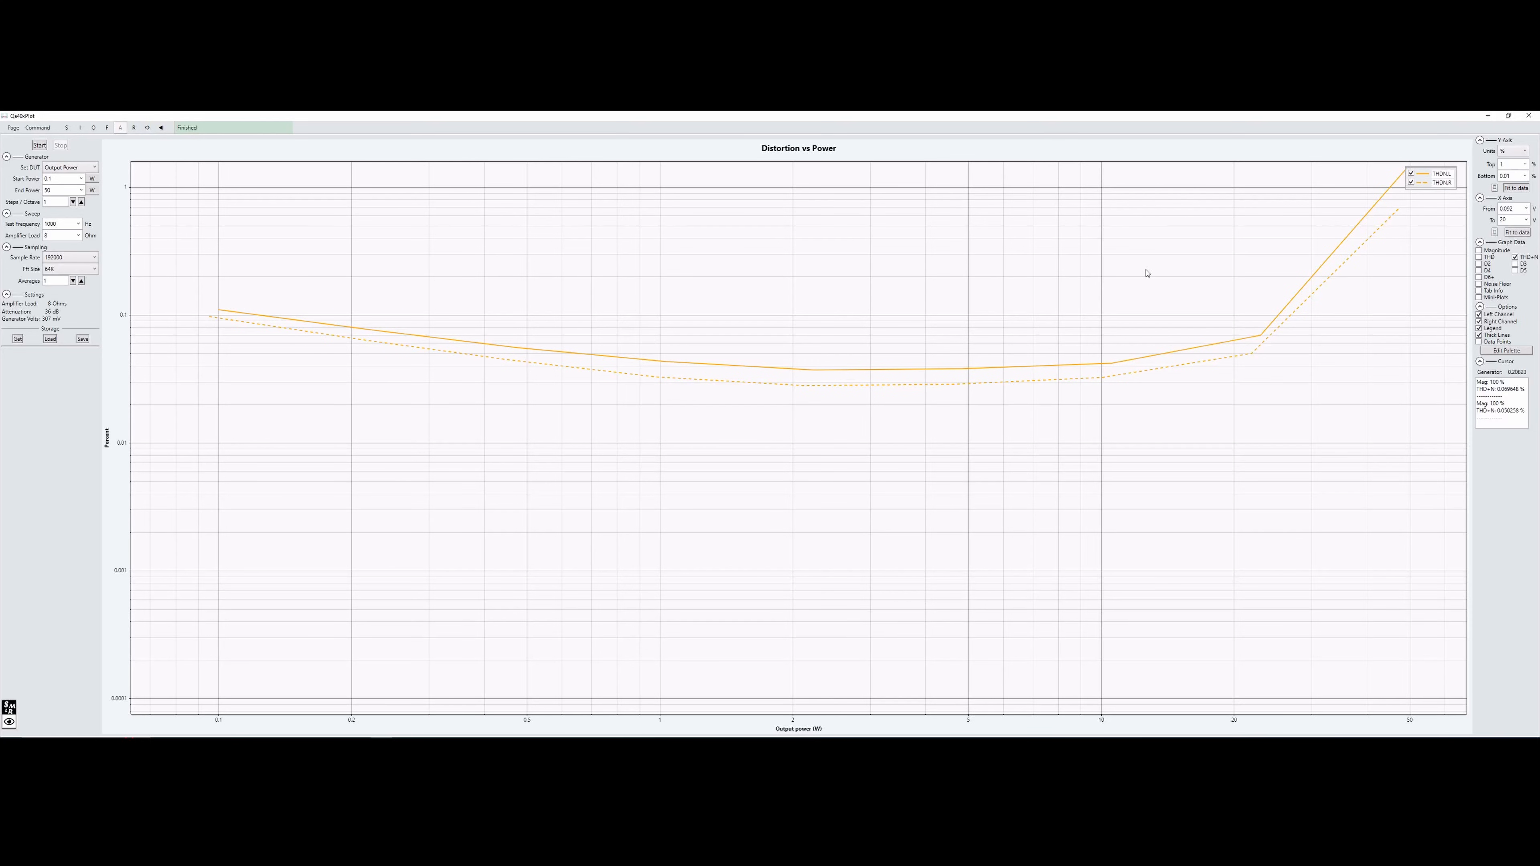